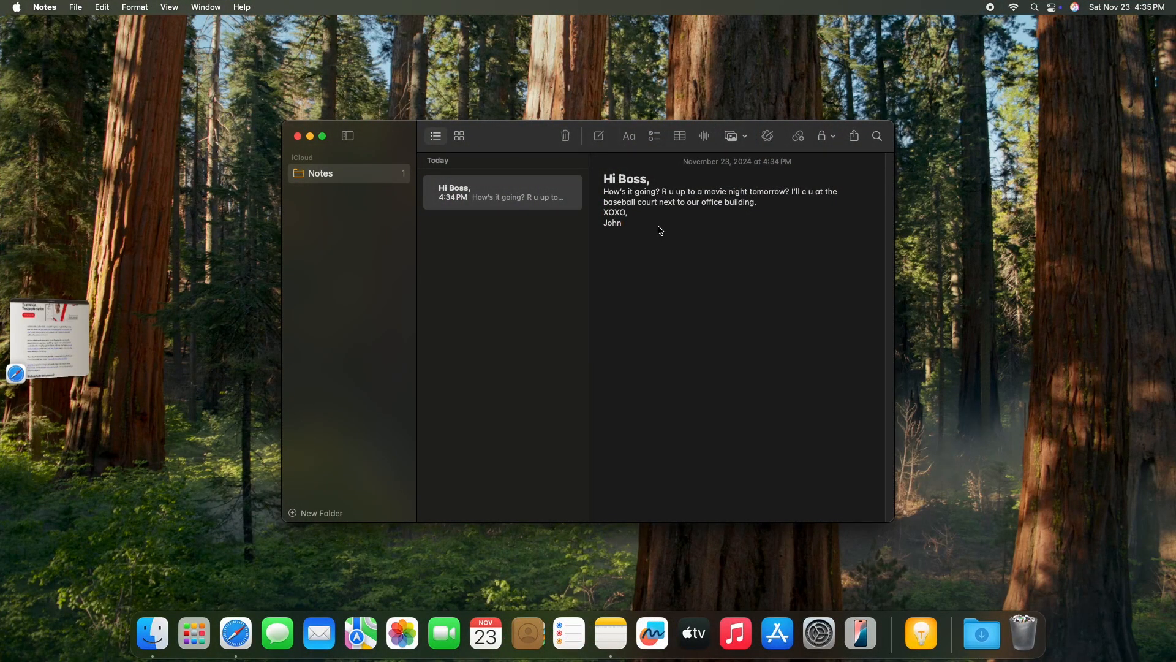
pyautogui.moveTo(626, 247)
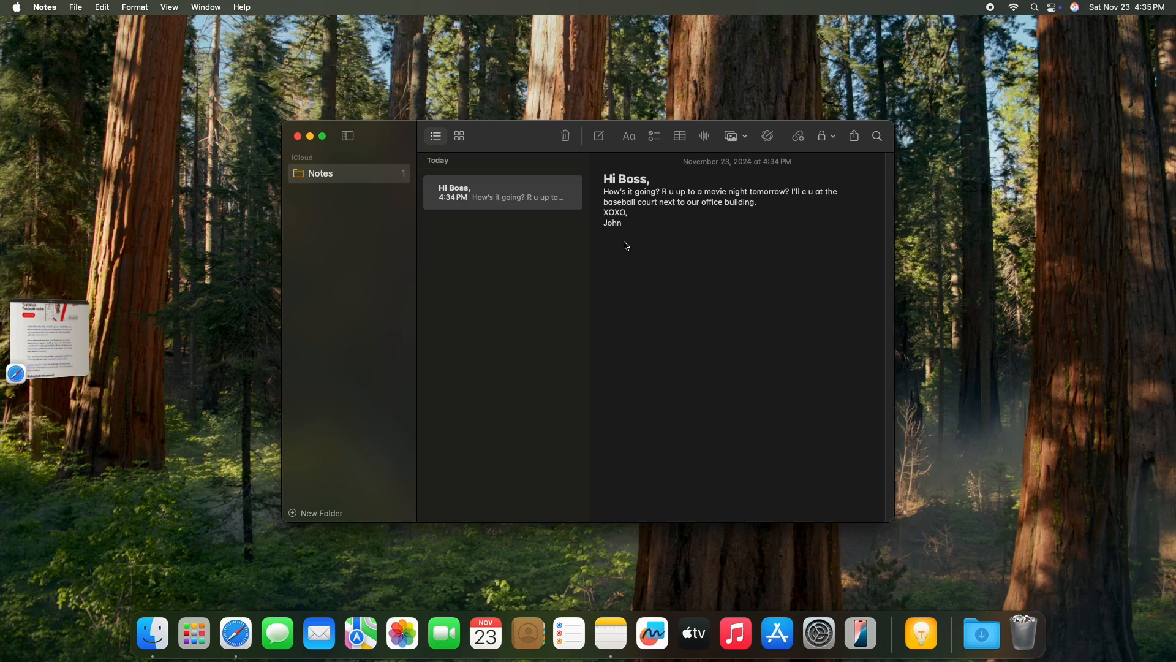
pyautogui.moveTo(626, 240)
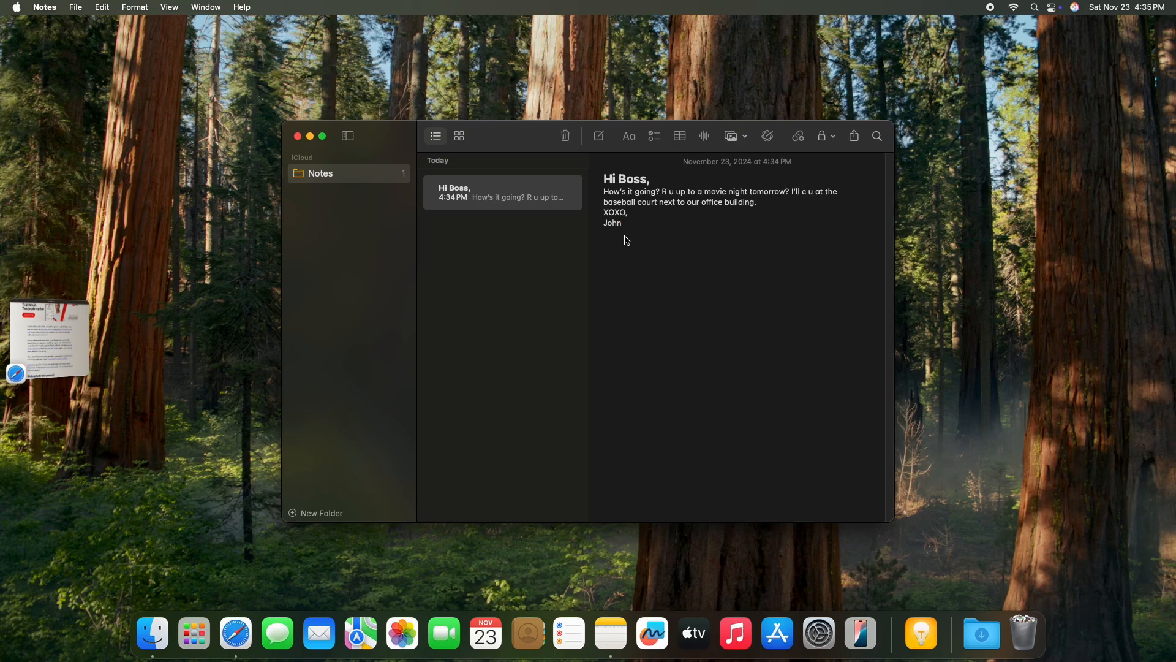
pyautogui.moveTo(635, 233)
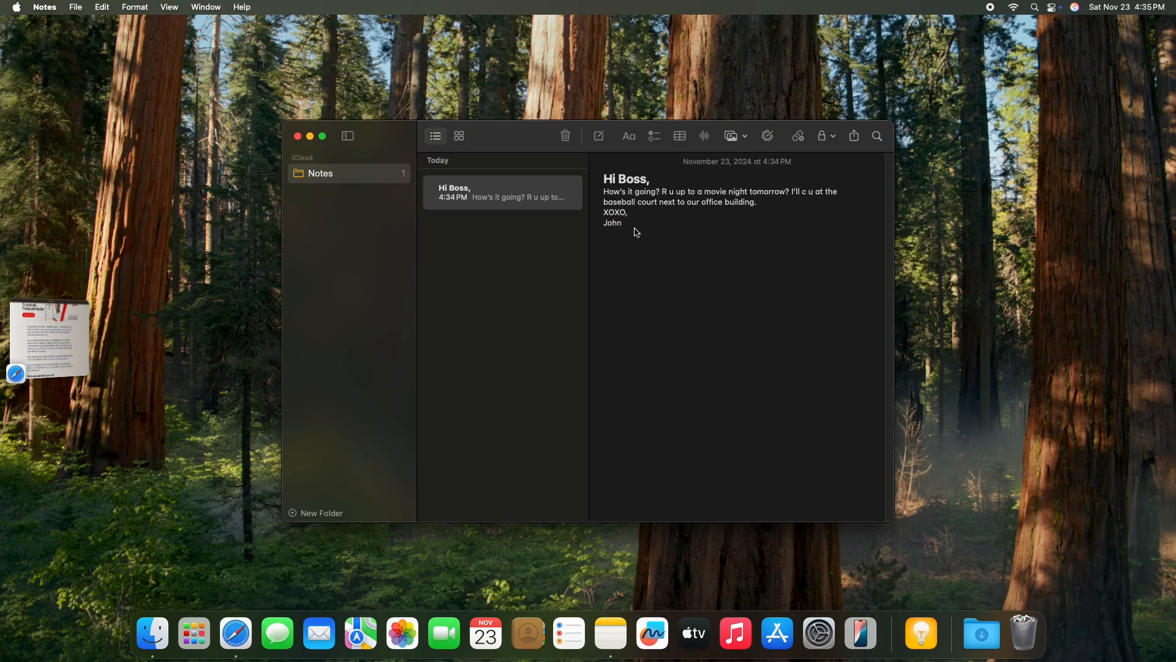
# Select the Hi Boss note text, try Proofread, then reopen Writing Tools at Rewrite
pyautogui.click(605, 179)
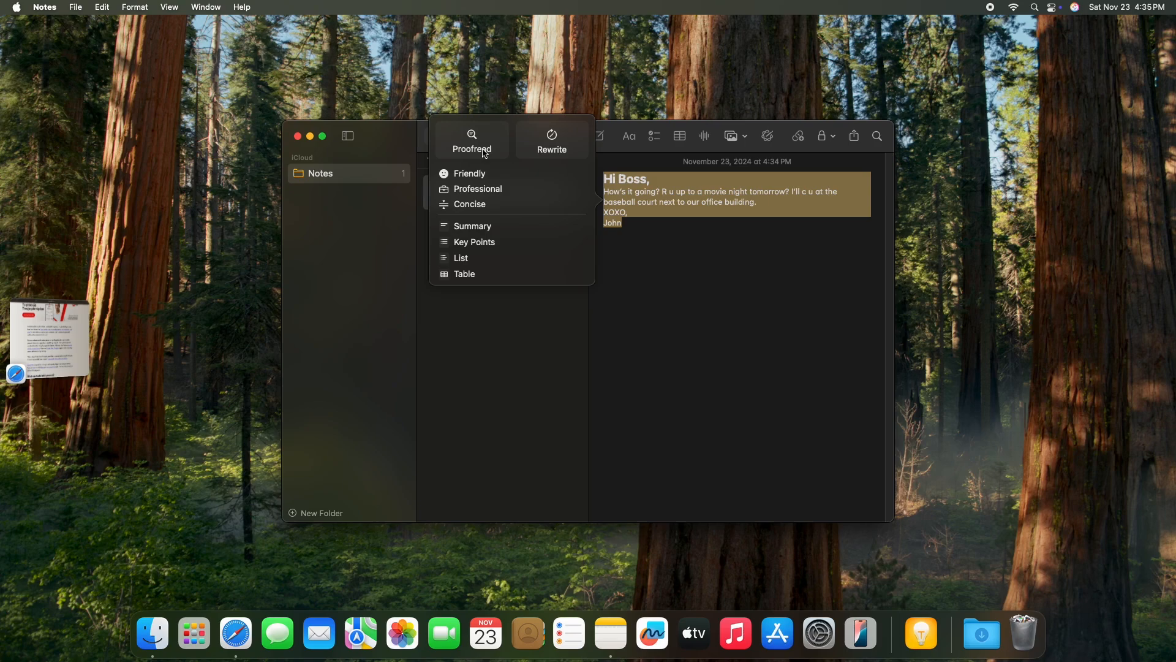
pyautogui.click(472, 141)
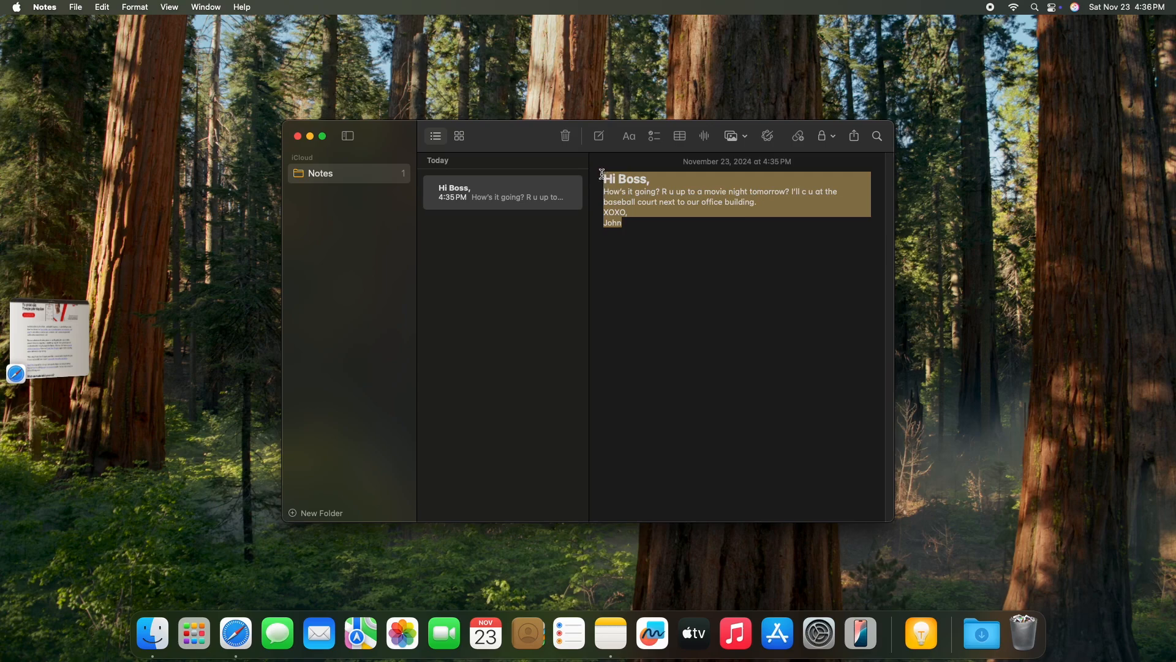
pyautogui.click(624, 223)
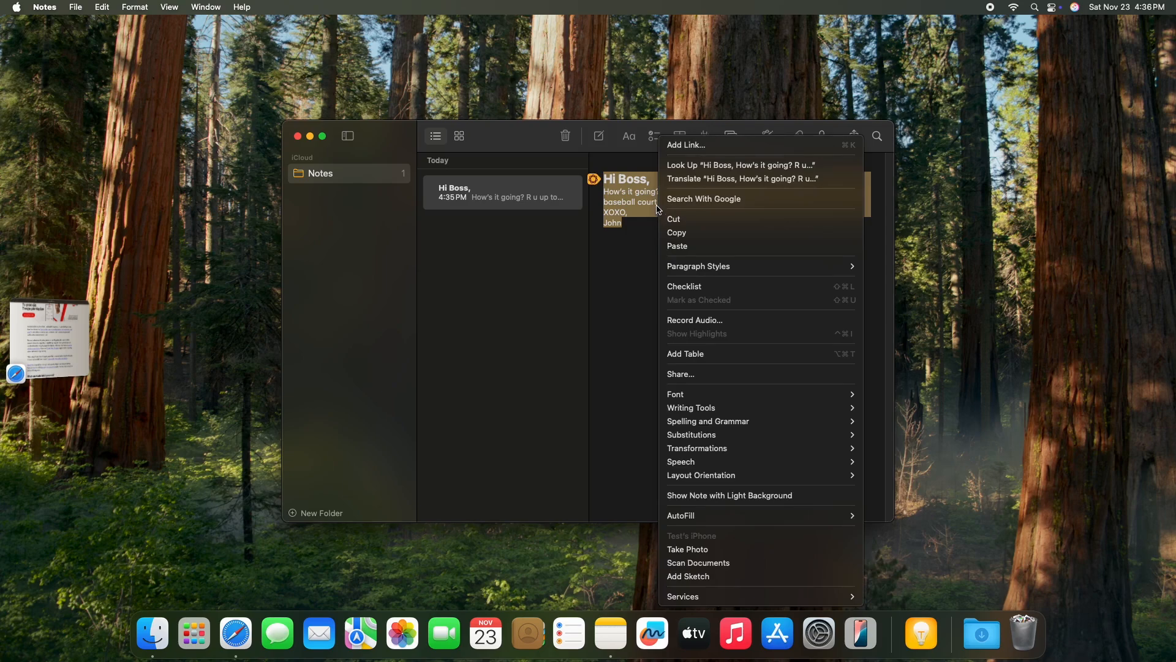
pyautogui.moveTo(726, 449)
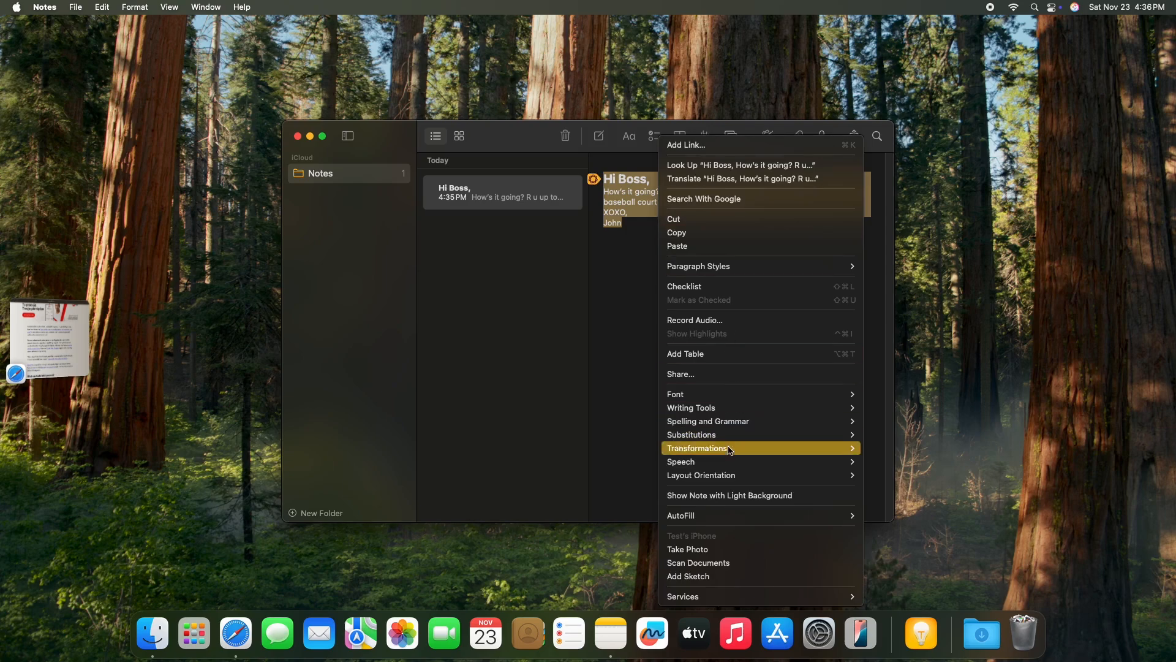
pyautogui.moveTo(681, 461)
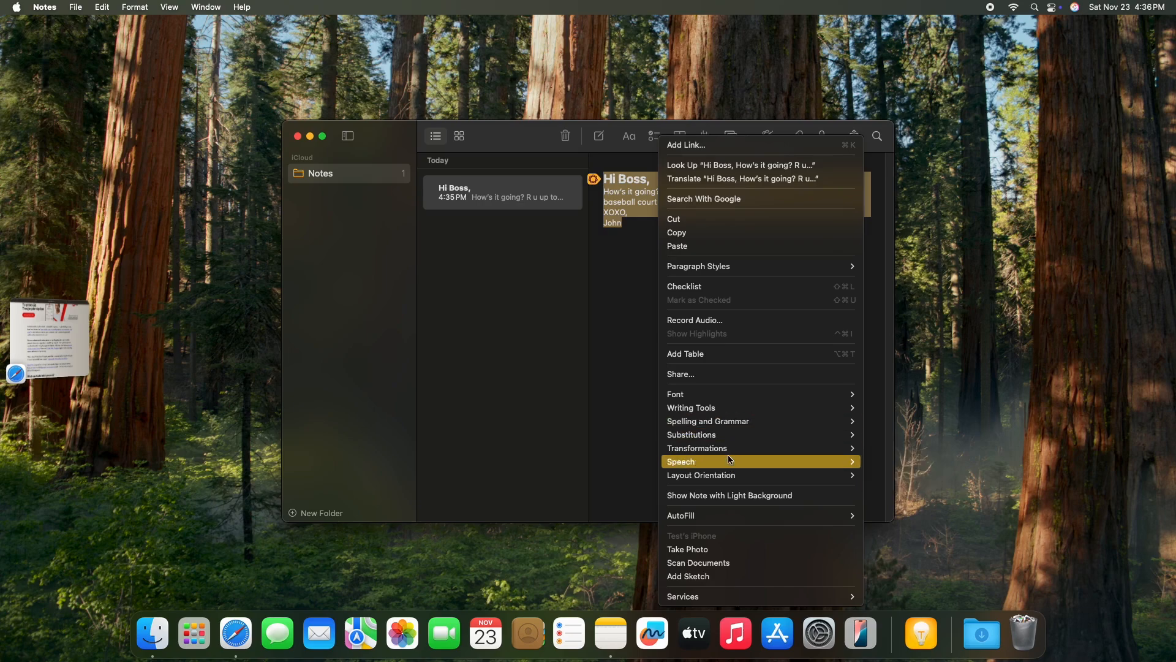
pyautogui.moveTo(689, 407)
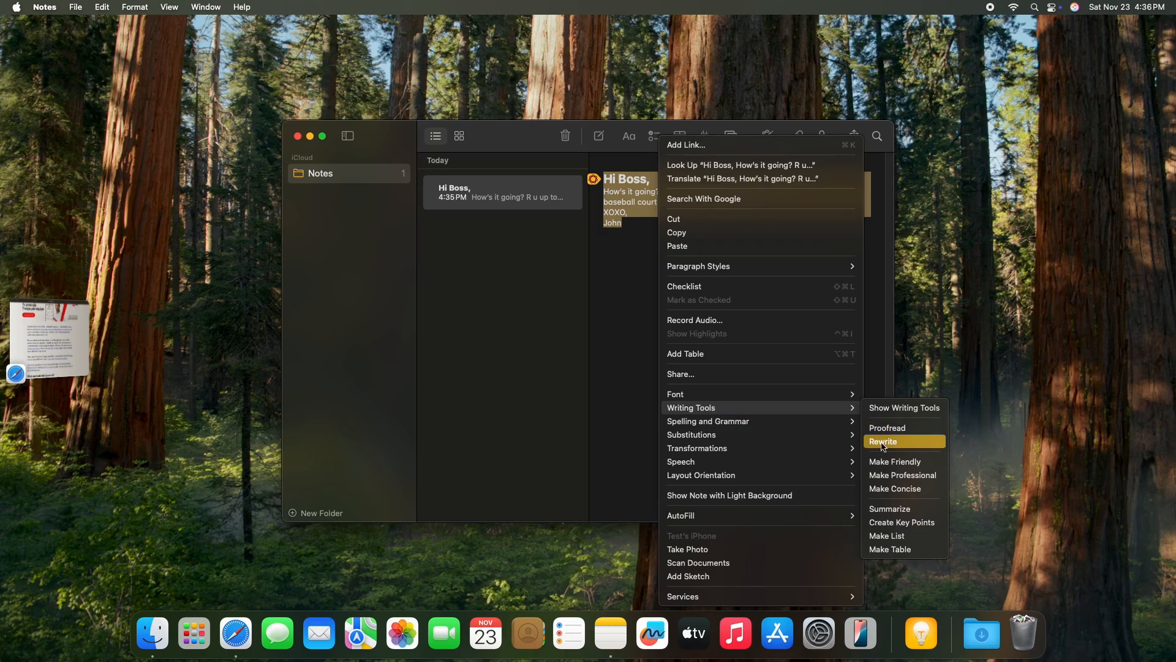
pyautogui.click(883, 441)
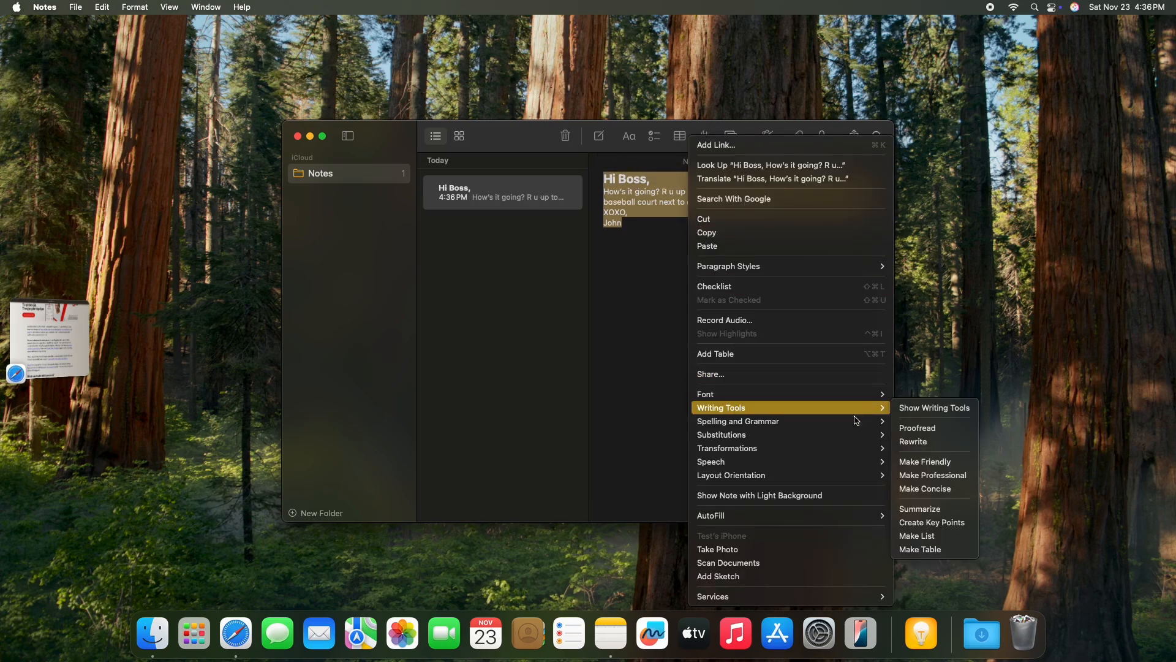
# Try Make Friendly and Make Professional rewrites, then revert to the original wording
pyautogui.click(925, 462)
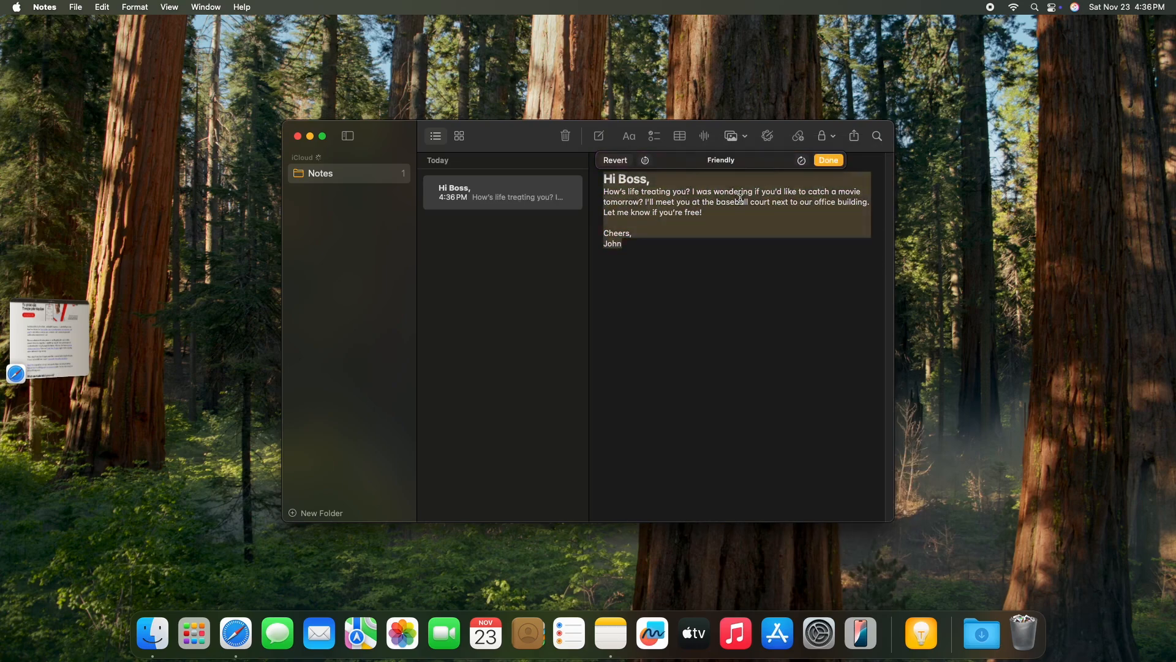
pyautogui.rightClick(735, 202)
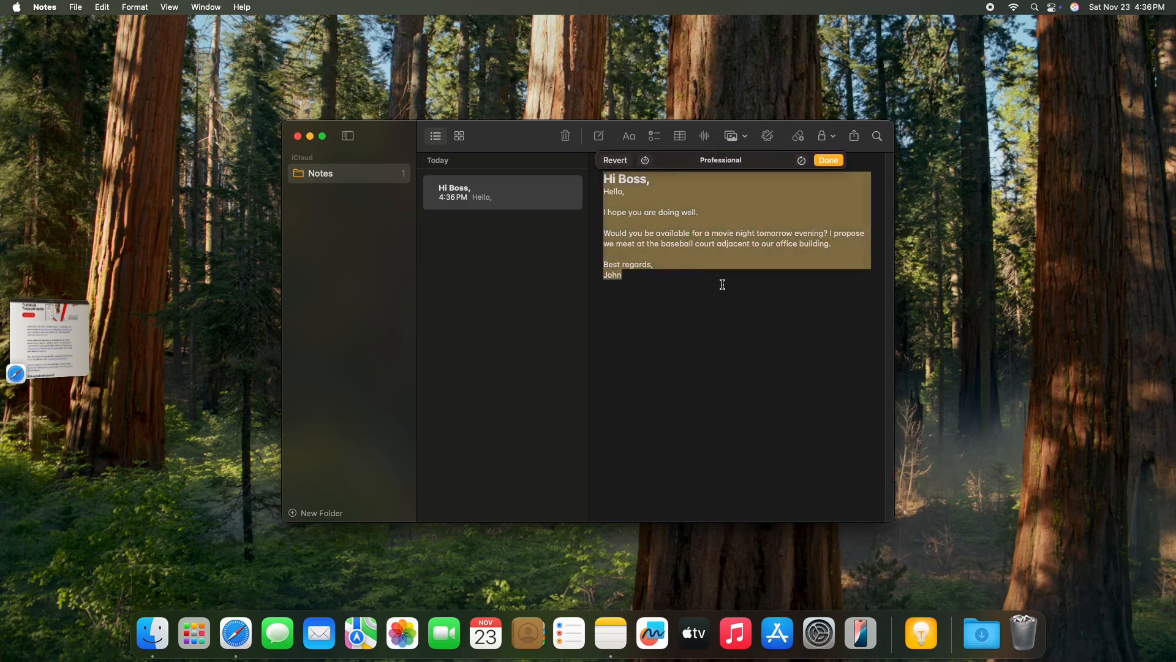
pyautogui.click(828, 159)
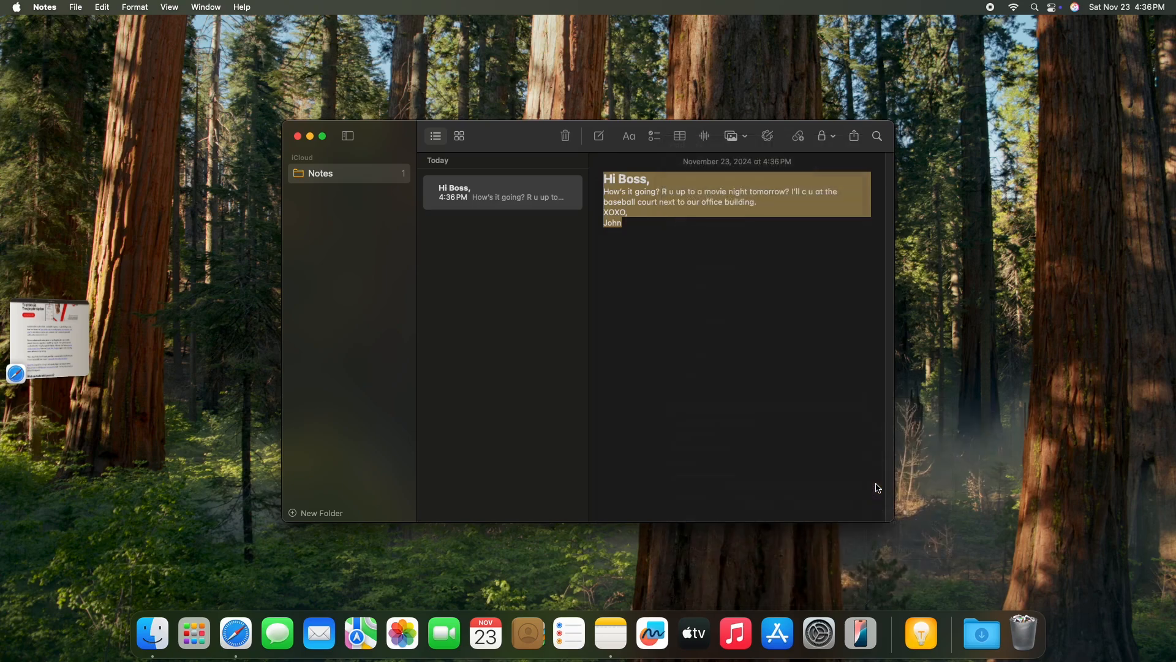
# Summarize the movie-night invitation into one sentence, then reopen the note's options
pyautogui.click(719, 161)
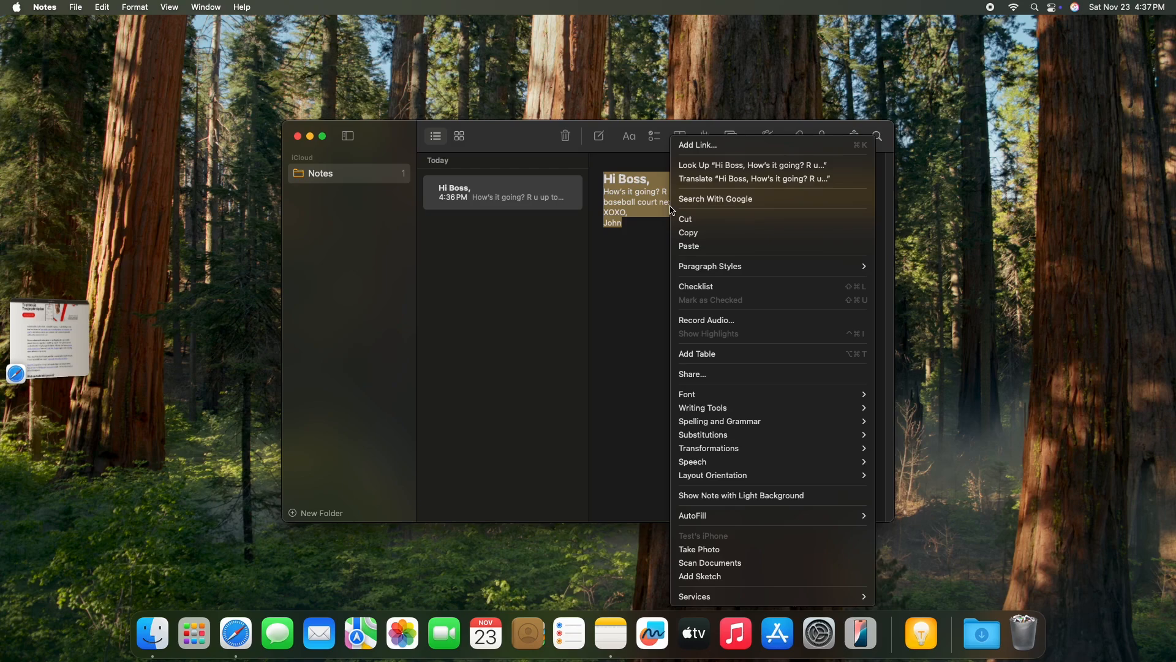
pyautogui.moveTo(756, 411)
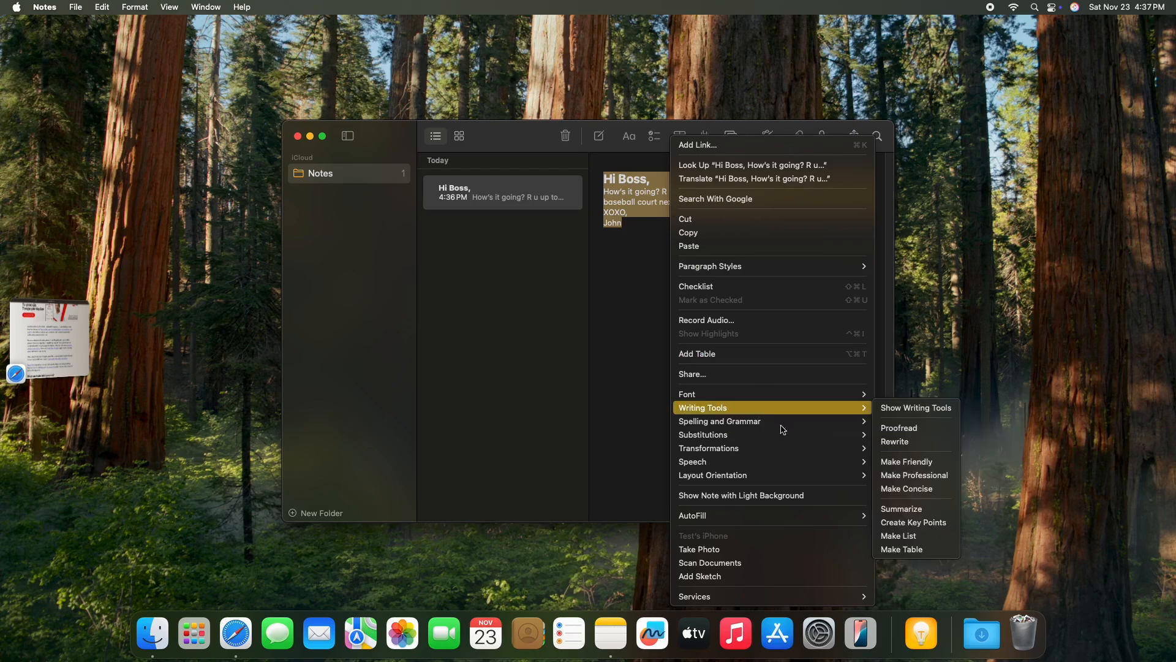
pyautogui.click(901, 509)
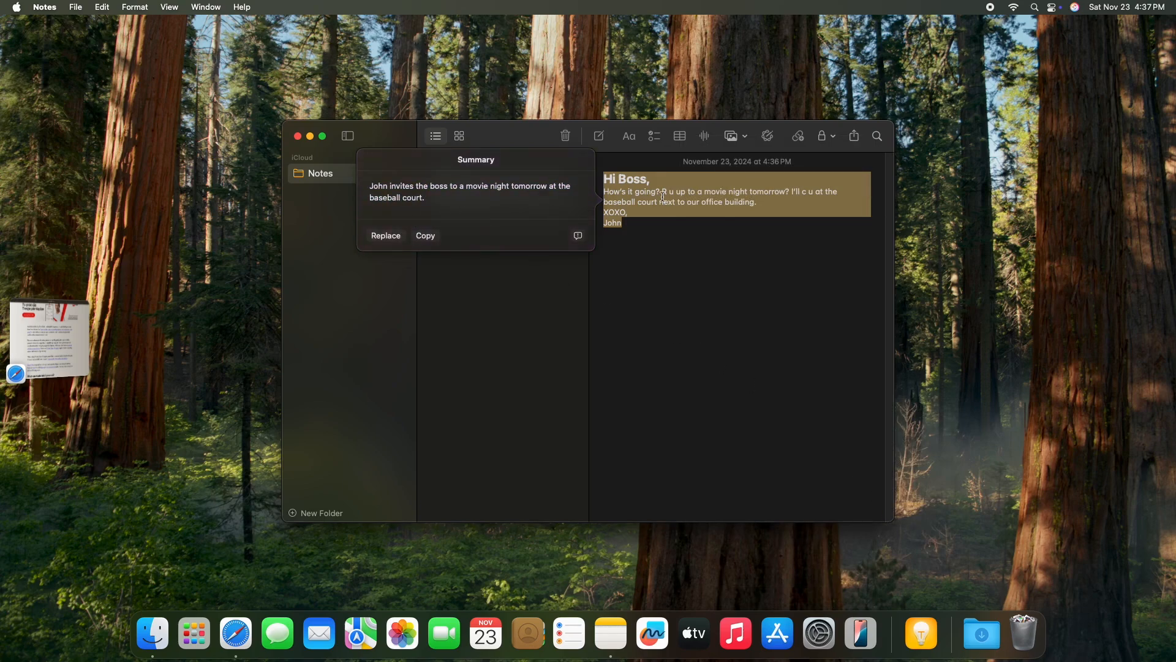
pyautogui.rightClick(697, 195)
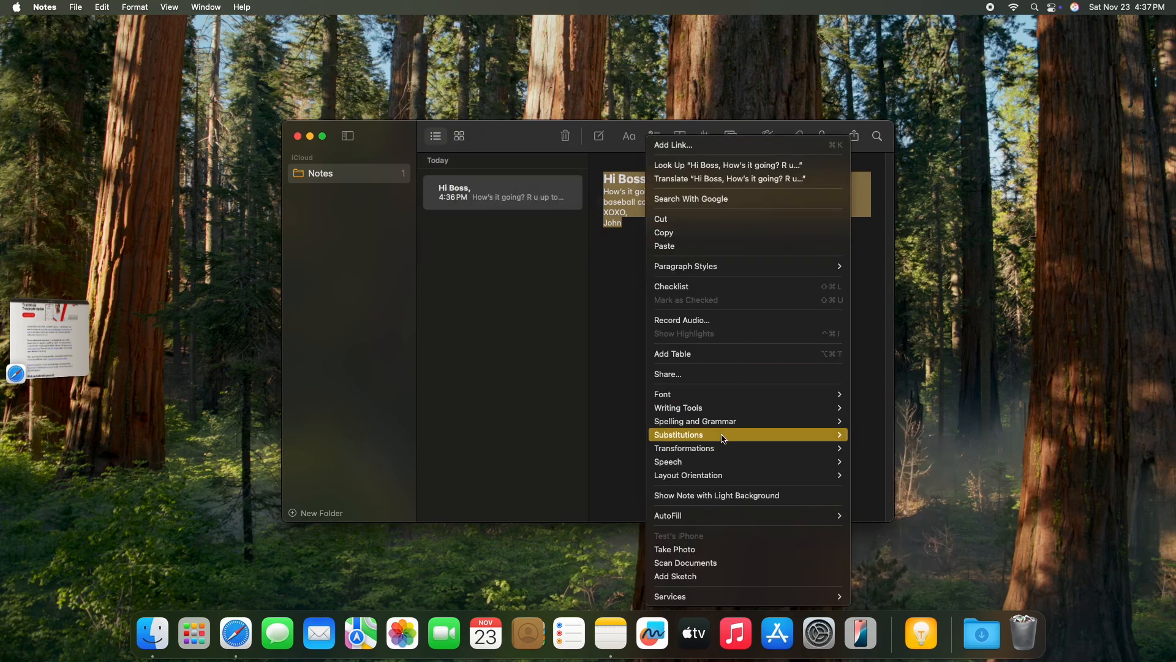
pyautogui.moveTo(677, 407)
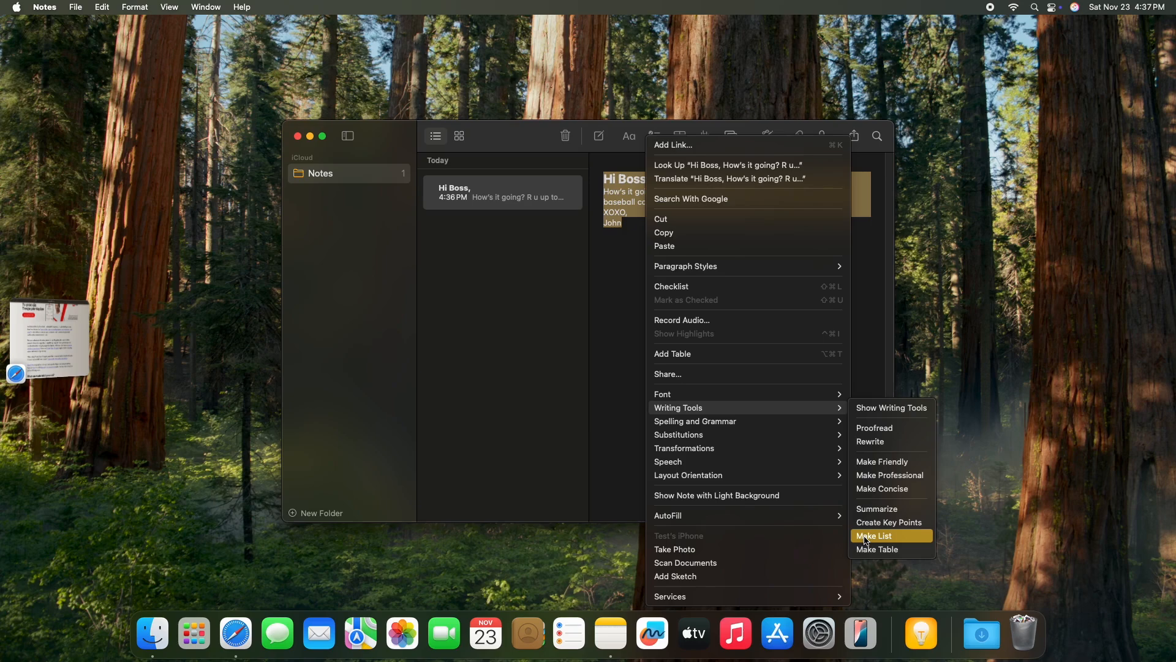
# Choose Make List for the note text, then dismiss the result unchanged
pyautogui.click(874, 536)
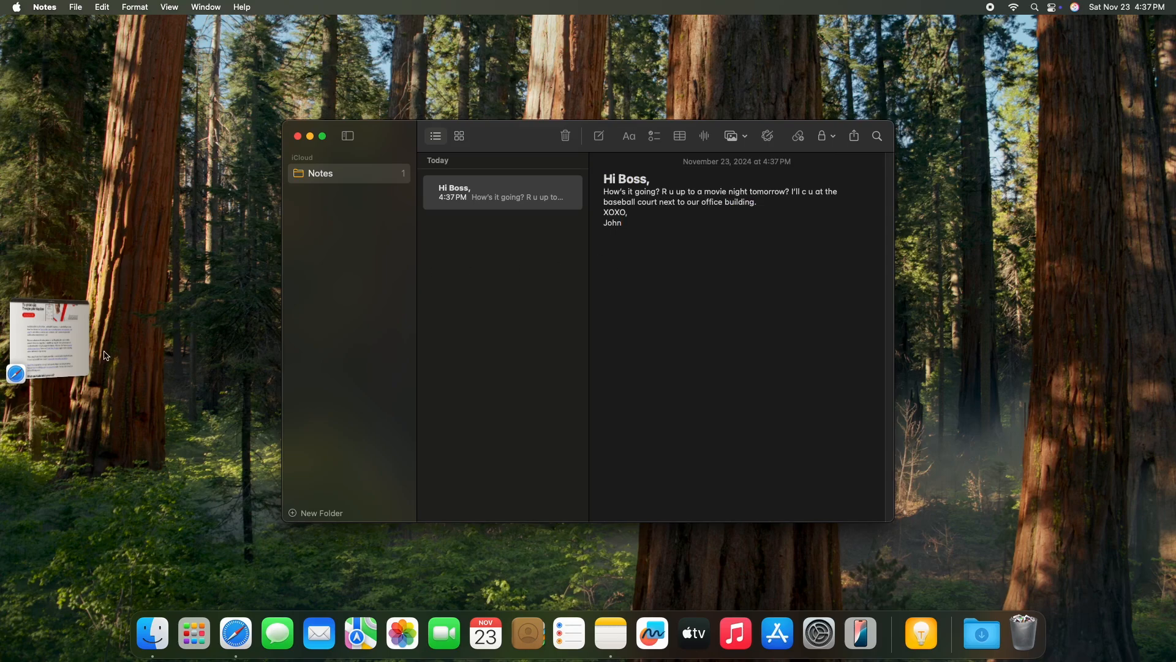
# Switch to the Mashable article and select from "Apple describes" through "ChatGPT integration."
pyautogui.click(235, 633)
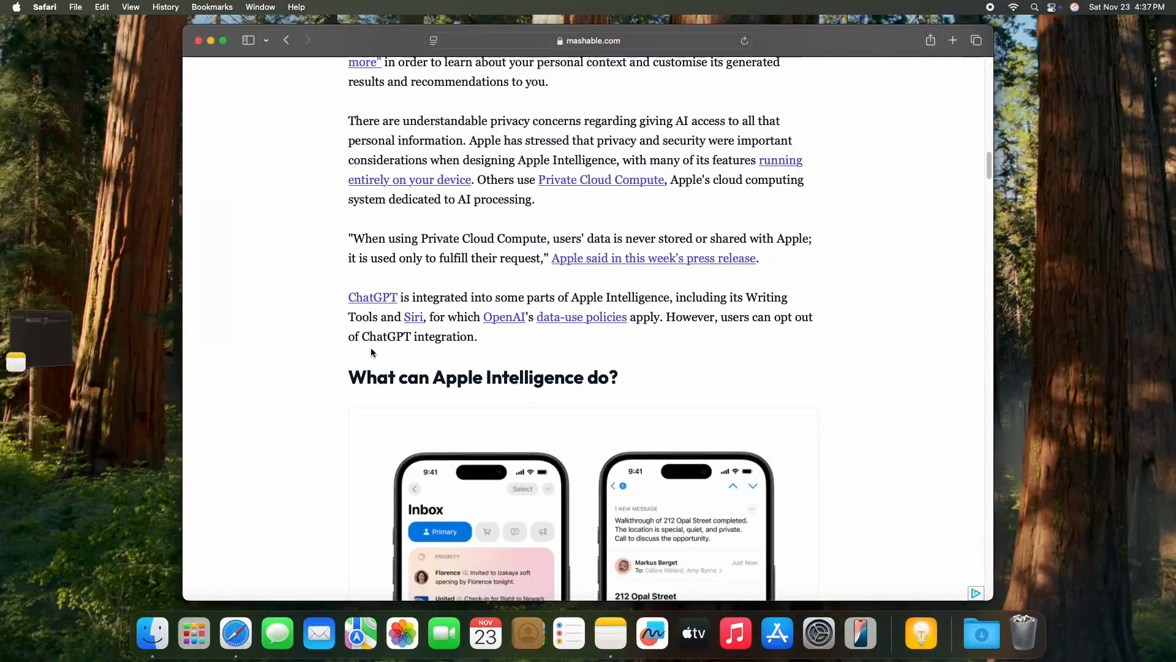
pyautogui.scroll(-3)
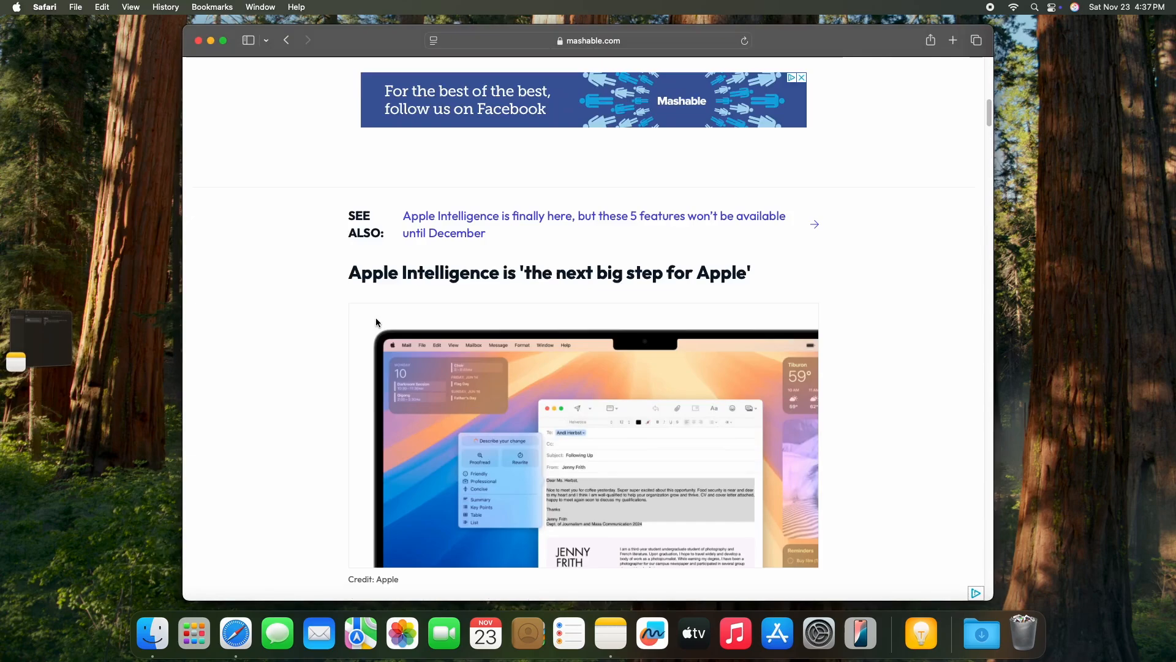
pyautogui.scroll(-3)
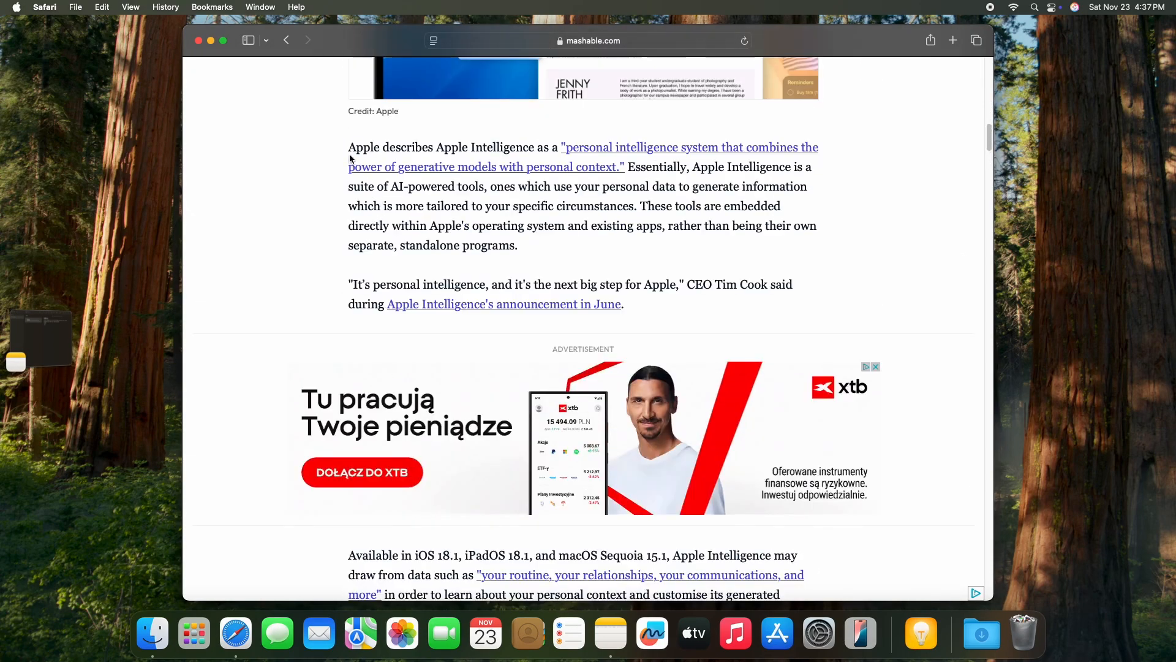
pyautogui.moveTo(349, 147); pyautogui.dragTo(650, 594)
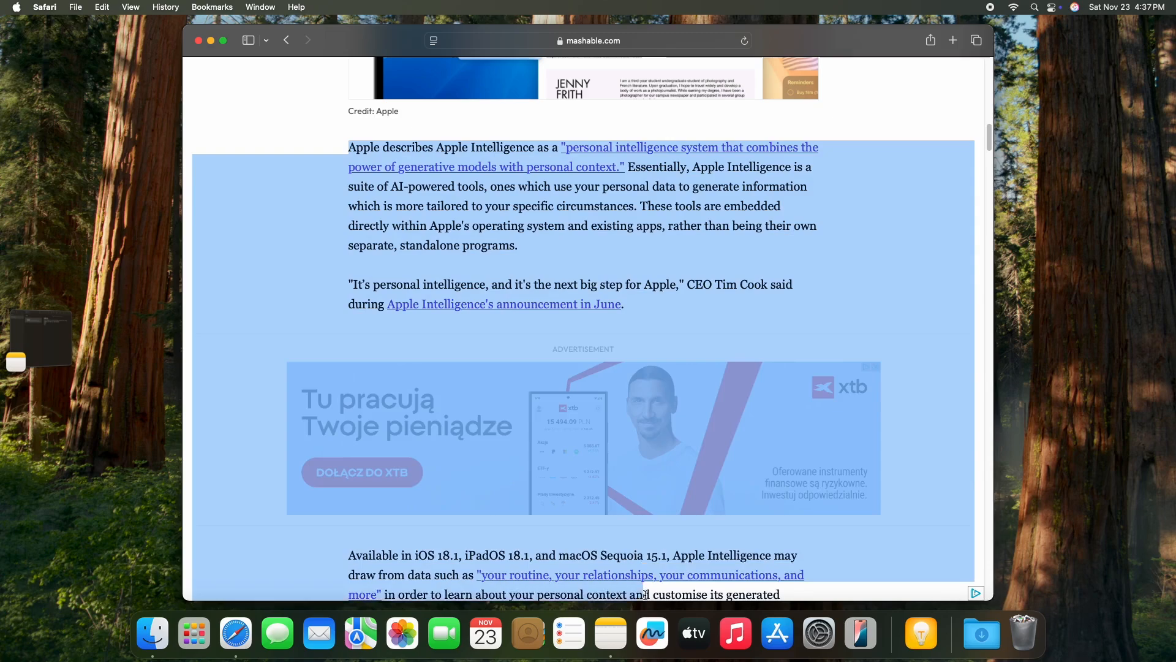
pyautogui.scroll(-3)
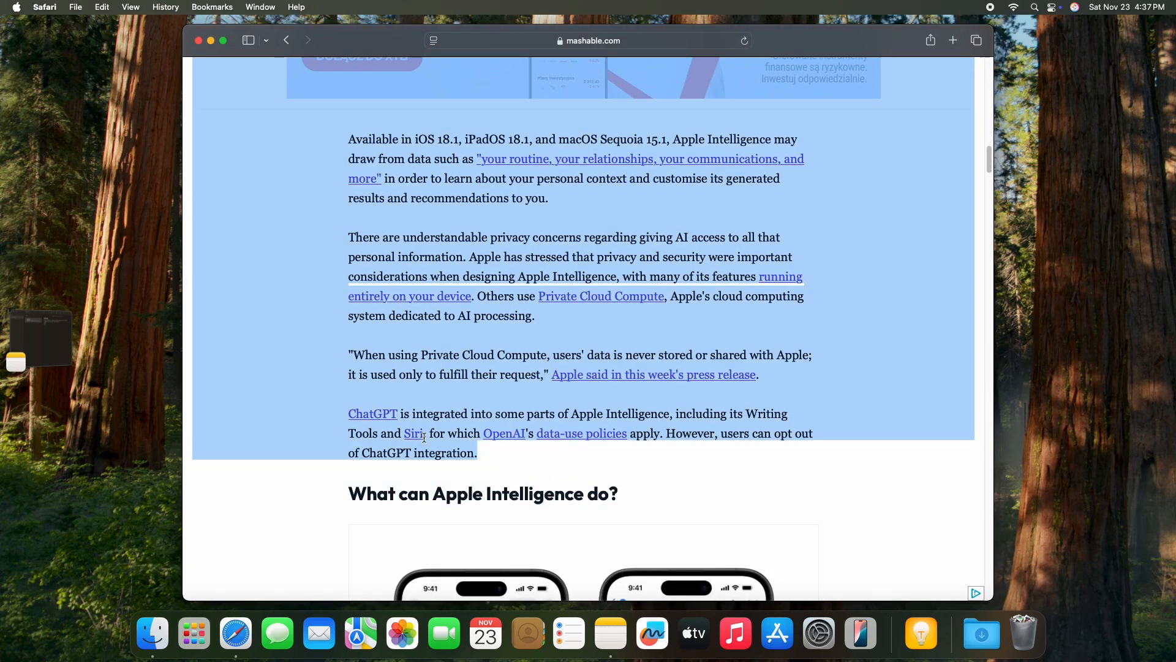
# Browse Writing Tools for the selected passage, trying Proofread and Summarize without applying
pyautogui.rightClick(457, 364)
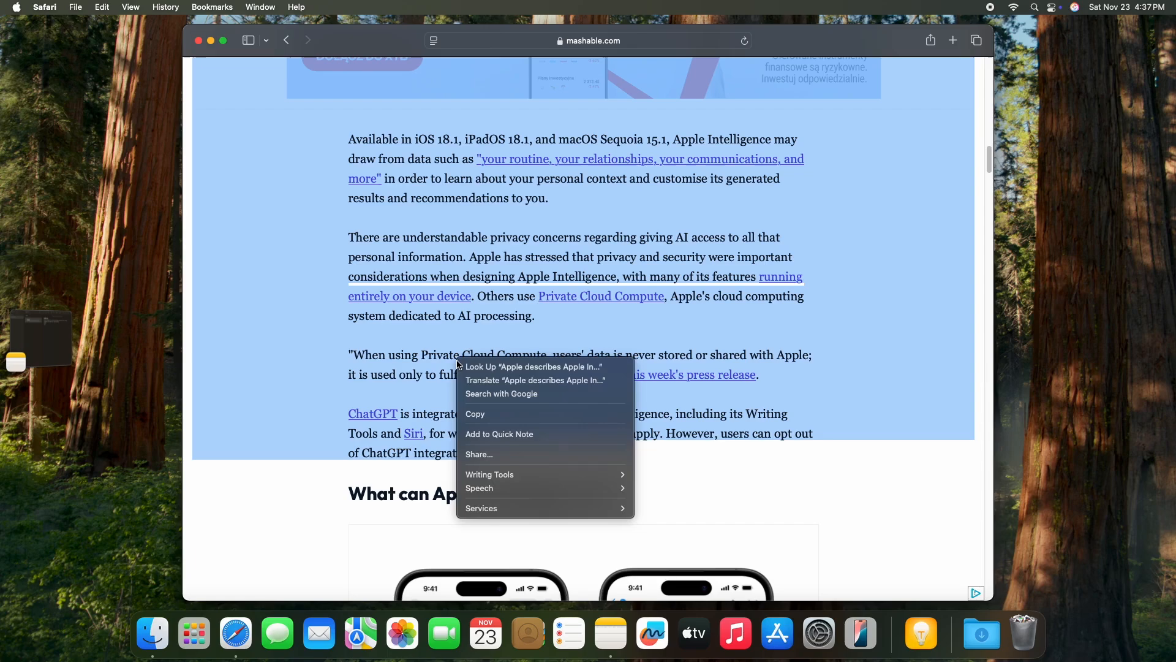
pyautogui.moveTo(488, 474)
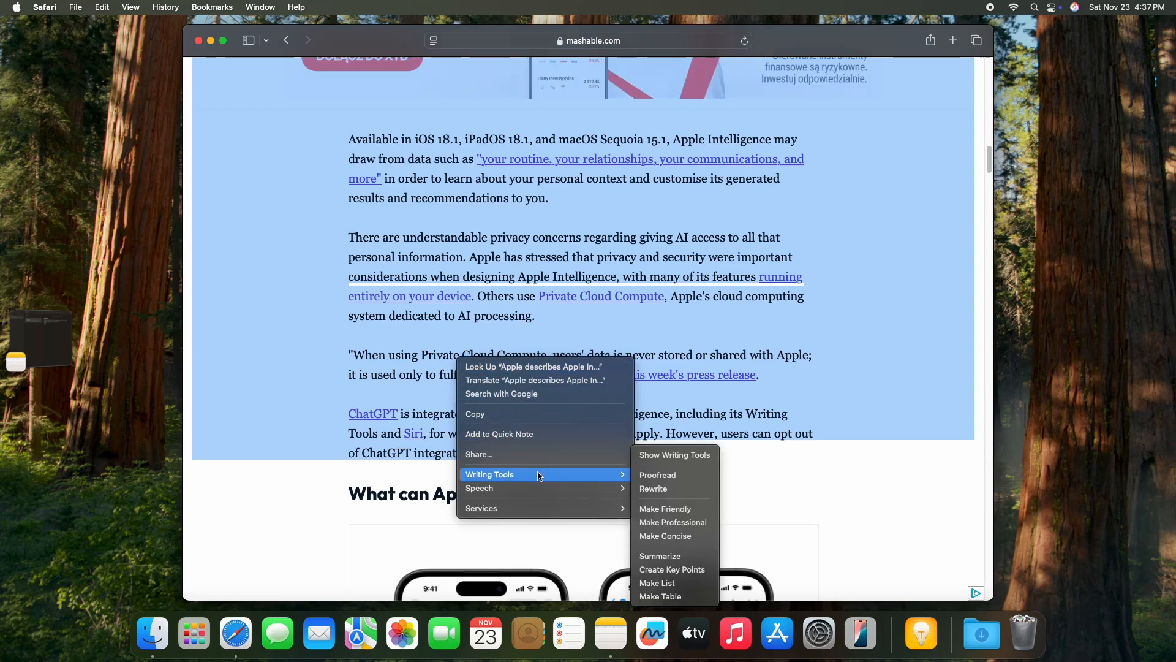
pyautogui.moveTo(657, 475)
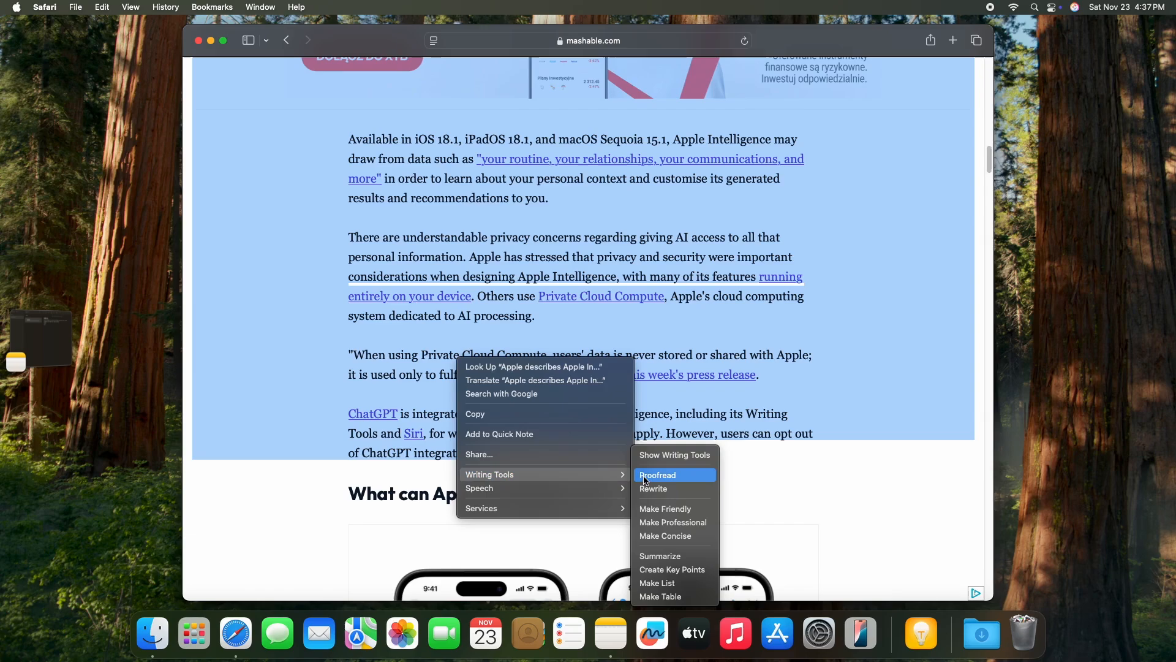
pyautogui.click(656, 475)
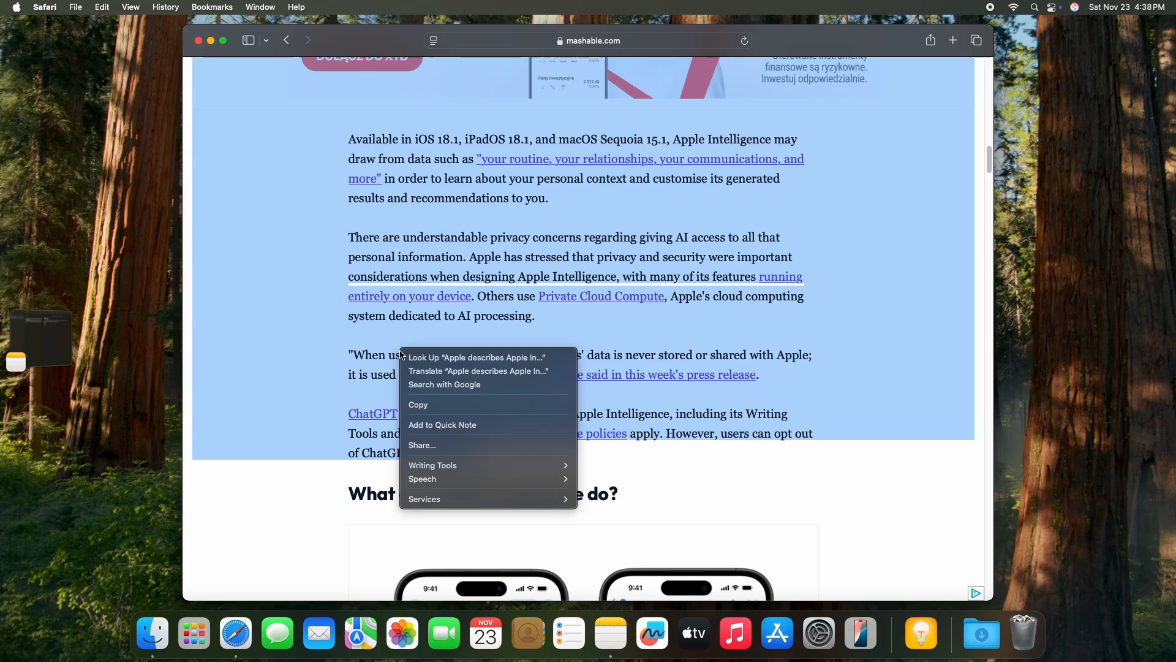
pyautogui.moveTo(433, 466)
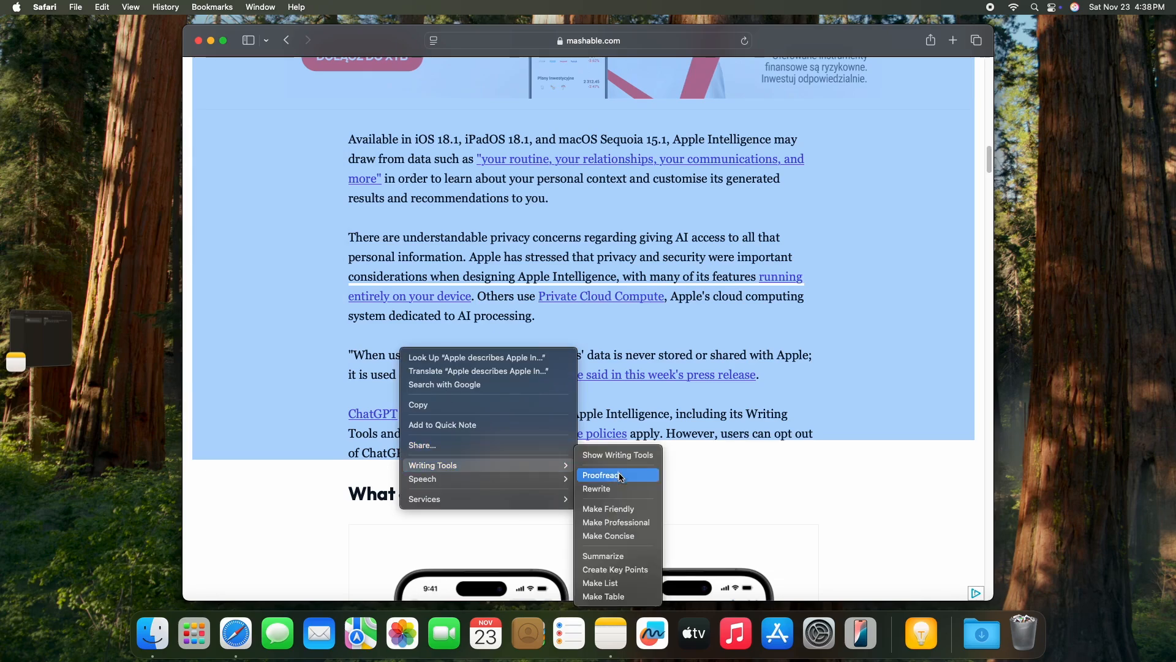
pyautogui.moveTo(622, 512)
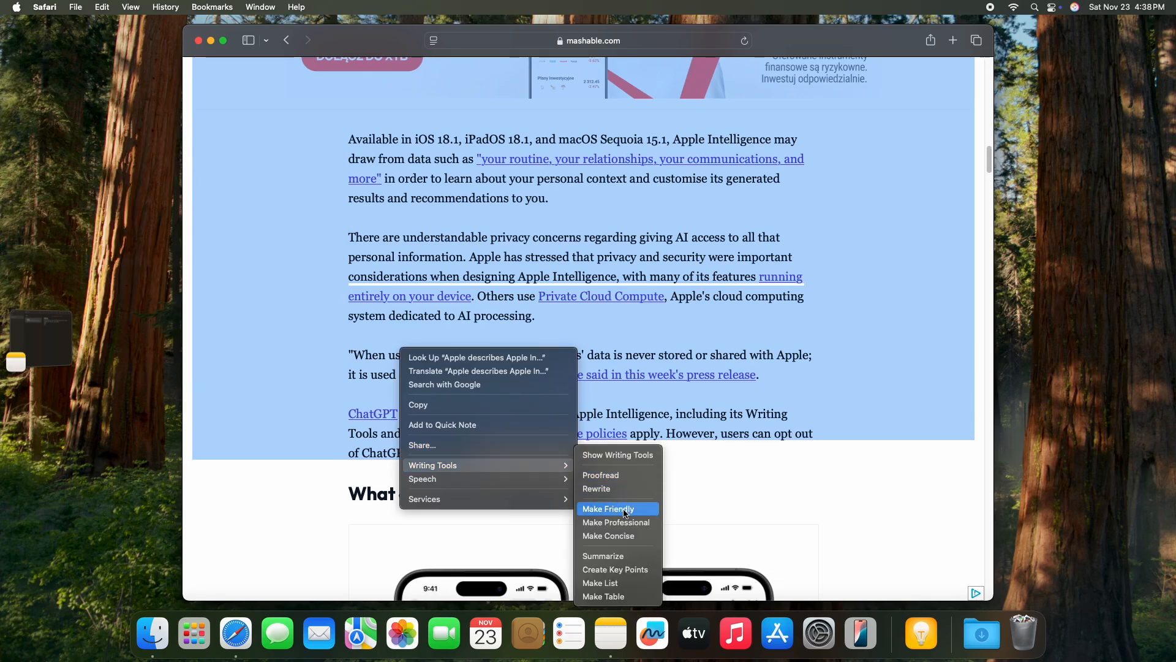
pyautogui.moveTo(624, 522)
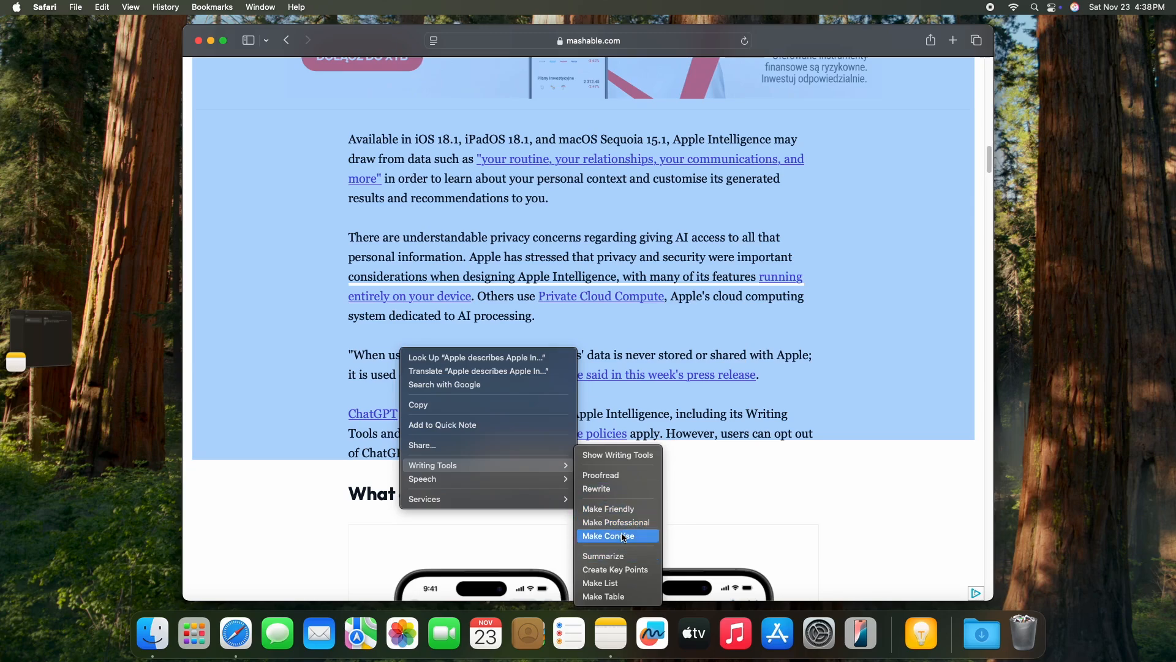
pyautogui.moveTo(614, 535)
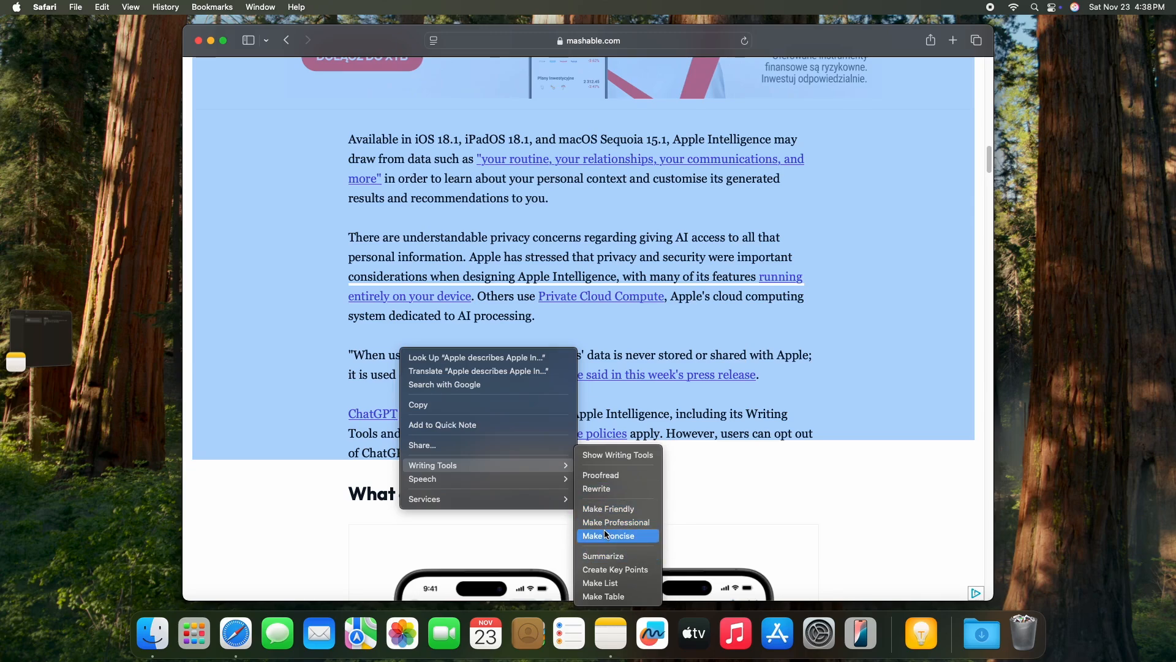
pyautogui.moveTo(603, 596)
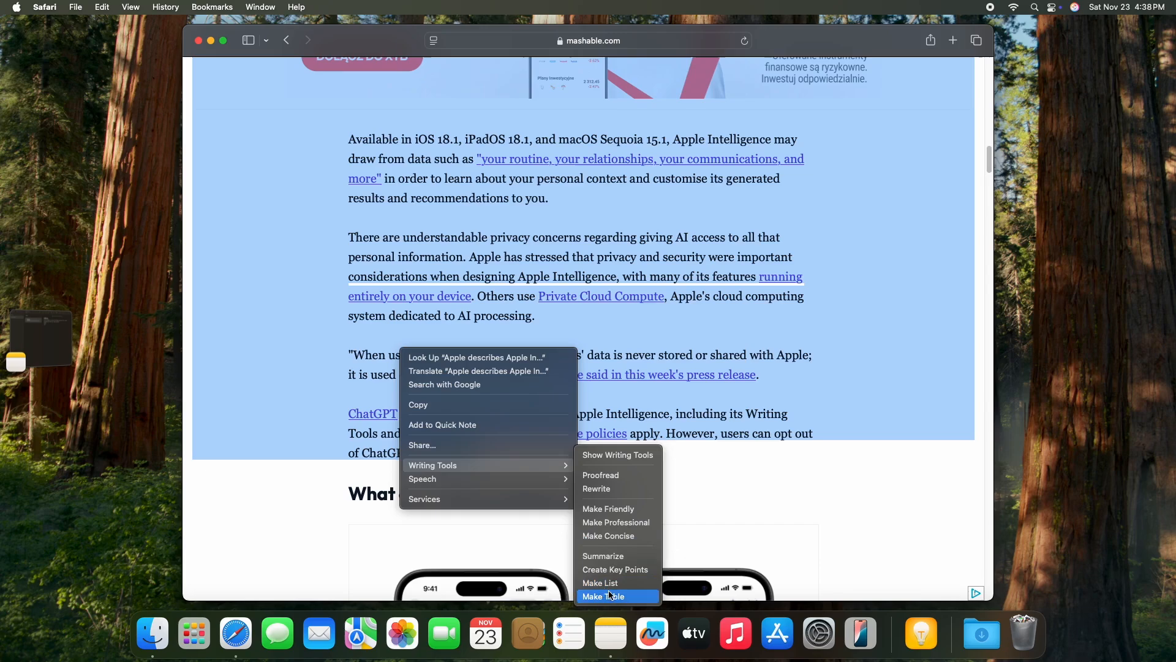
pyautogui.moveTo(603, 557)
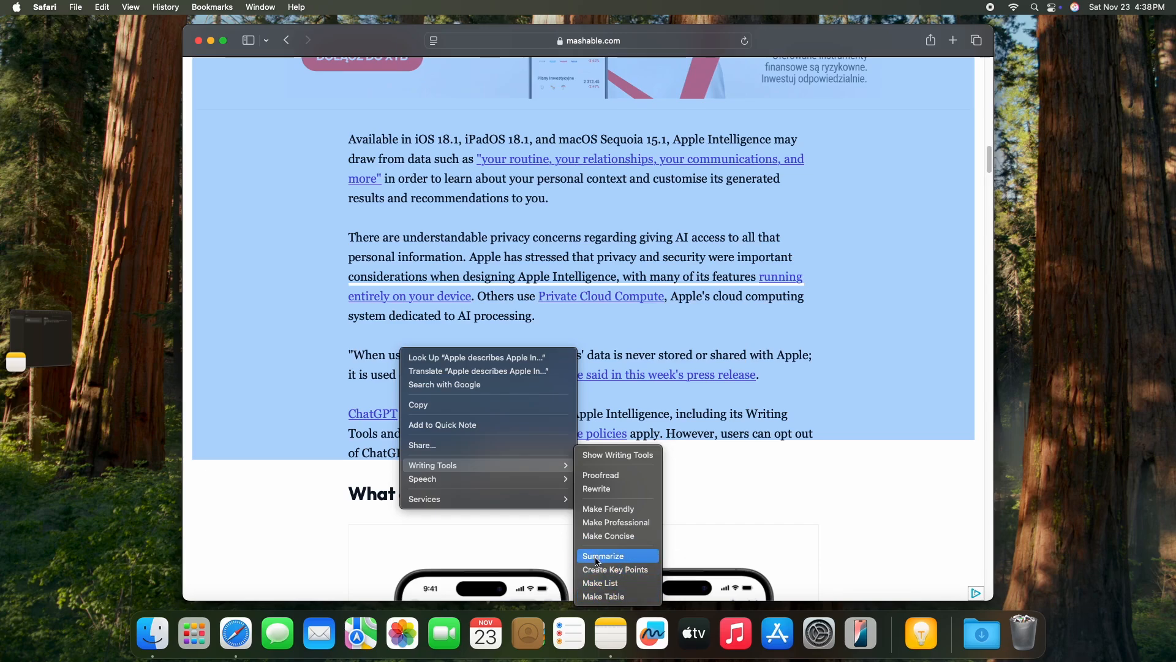
pyautogui.click(602, 556)
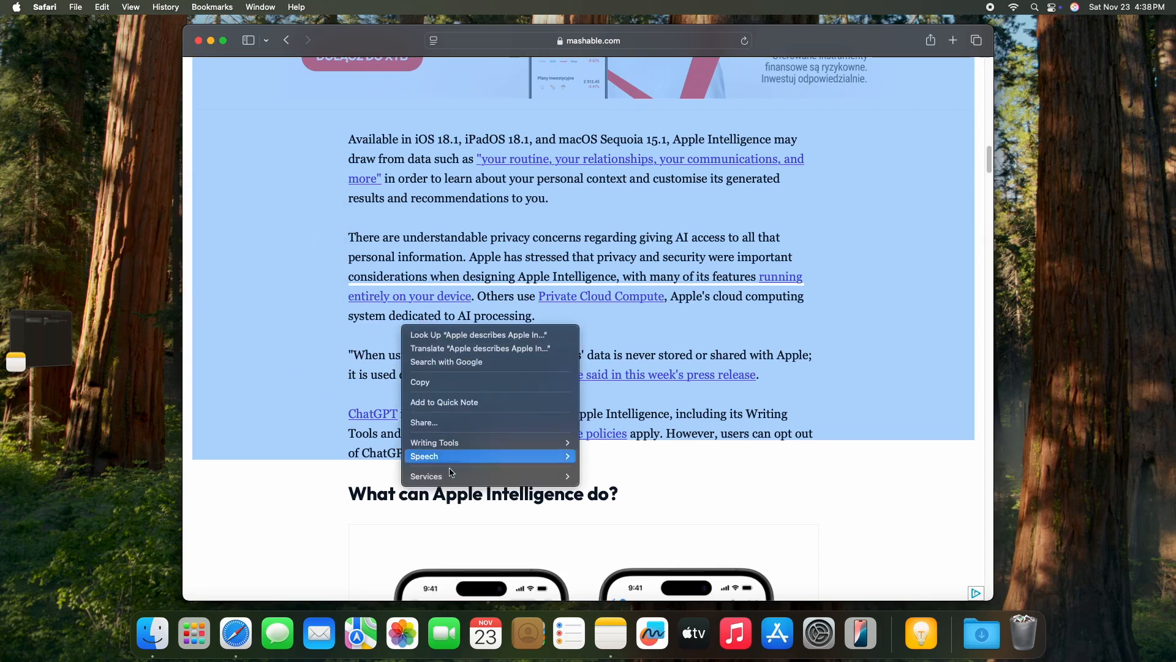
pyautogui.moveTo(423, 456)
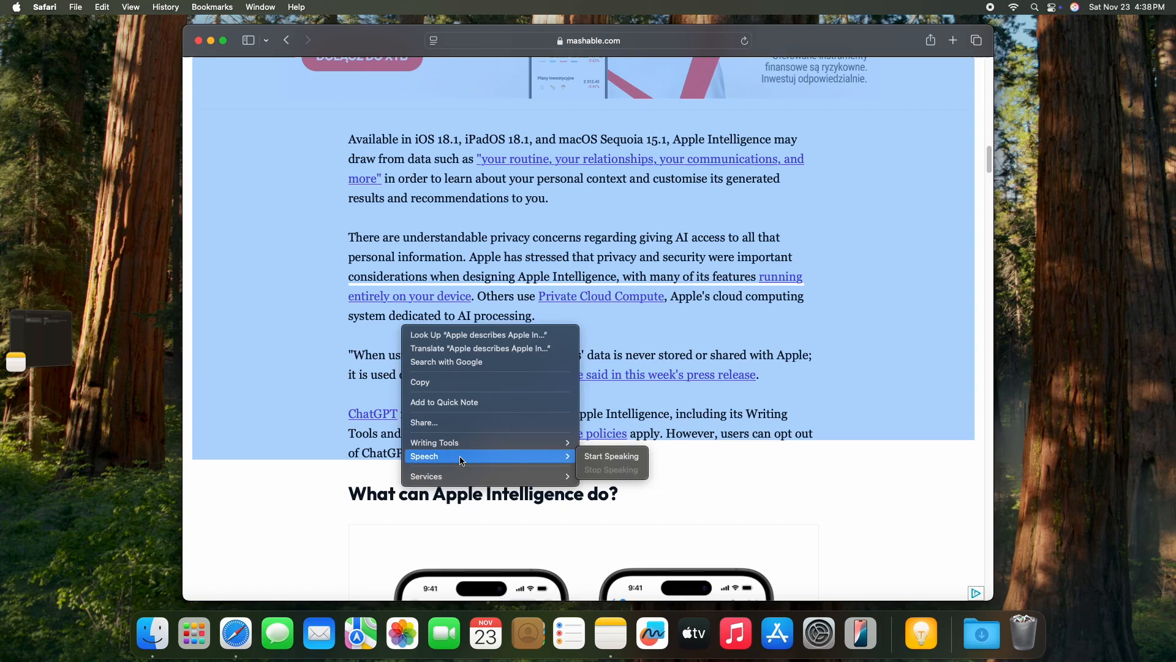
pyautogui.moveTo(434, 442)
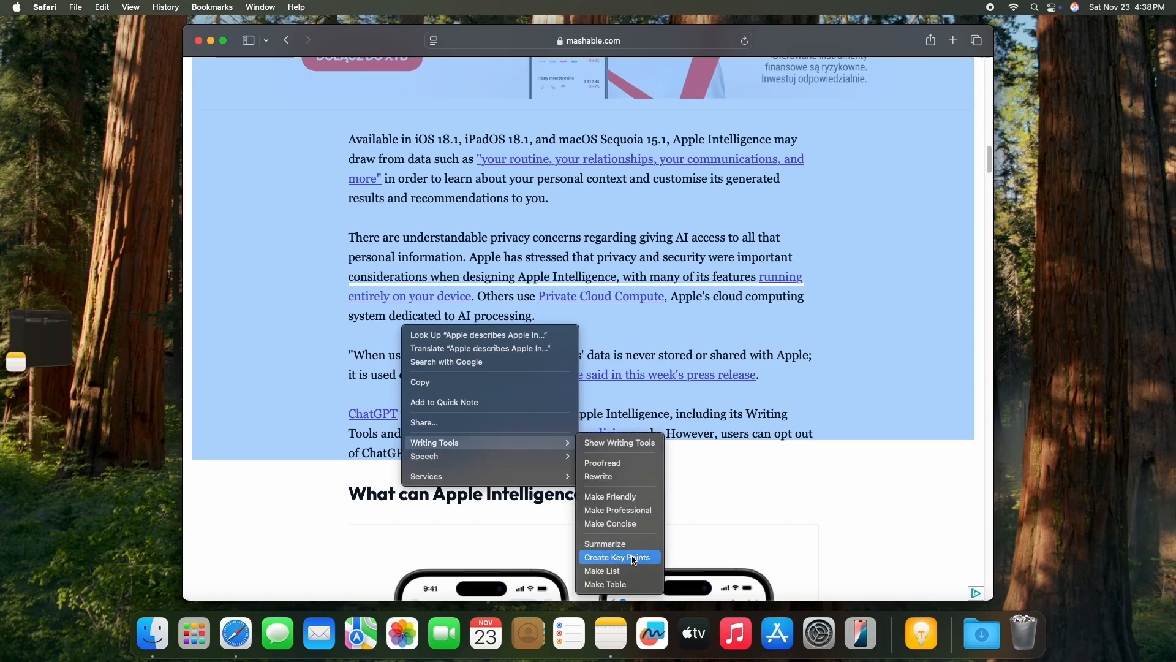
# Create key points on definition, availability and privacy, then choose Make List
pyautogui.click(618, 556)
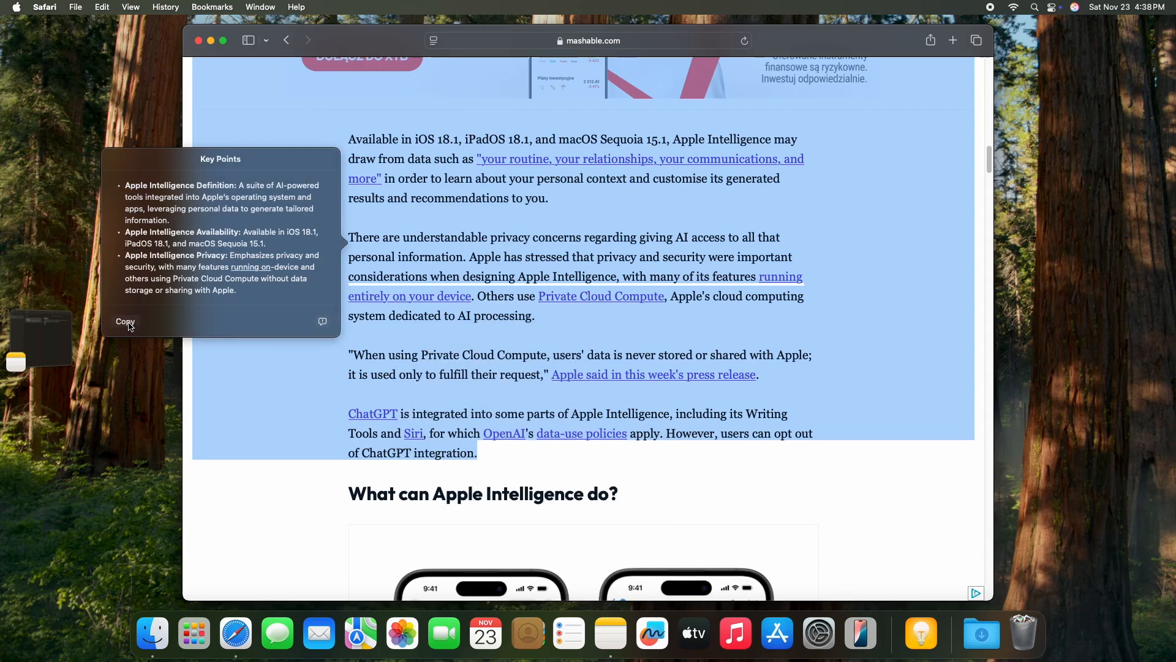
pyautogui.moveTo(177, 309)
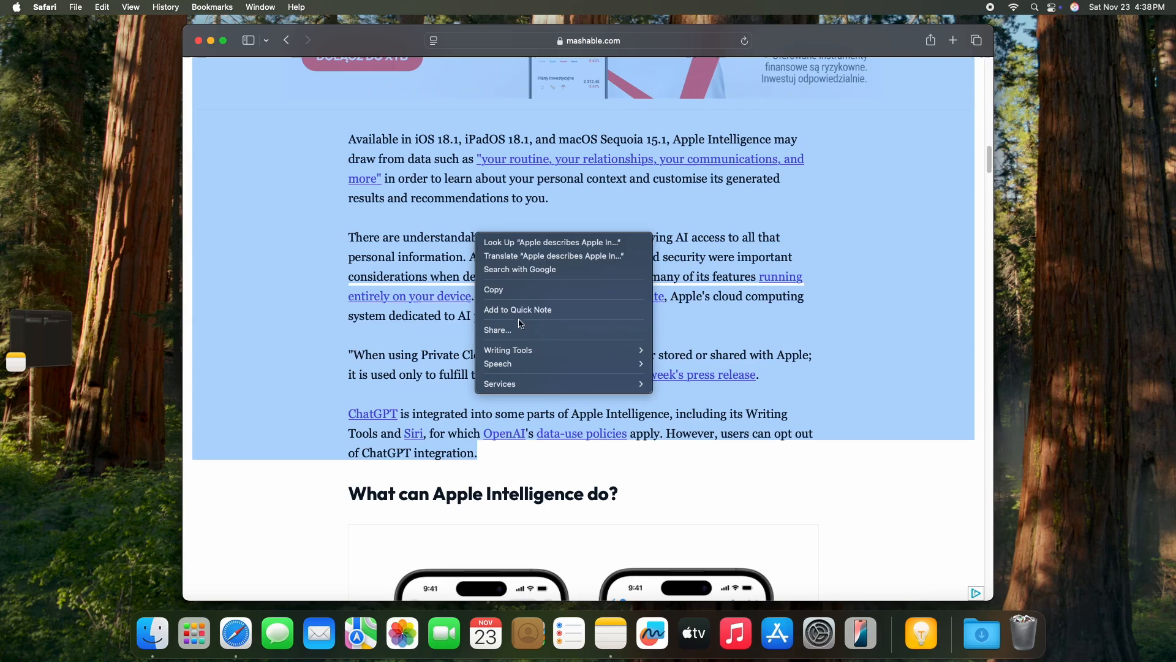
pyautogui.moveTo(507, 349)
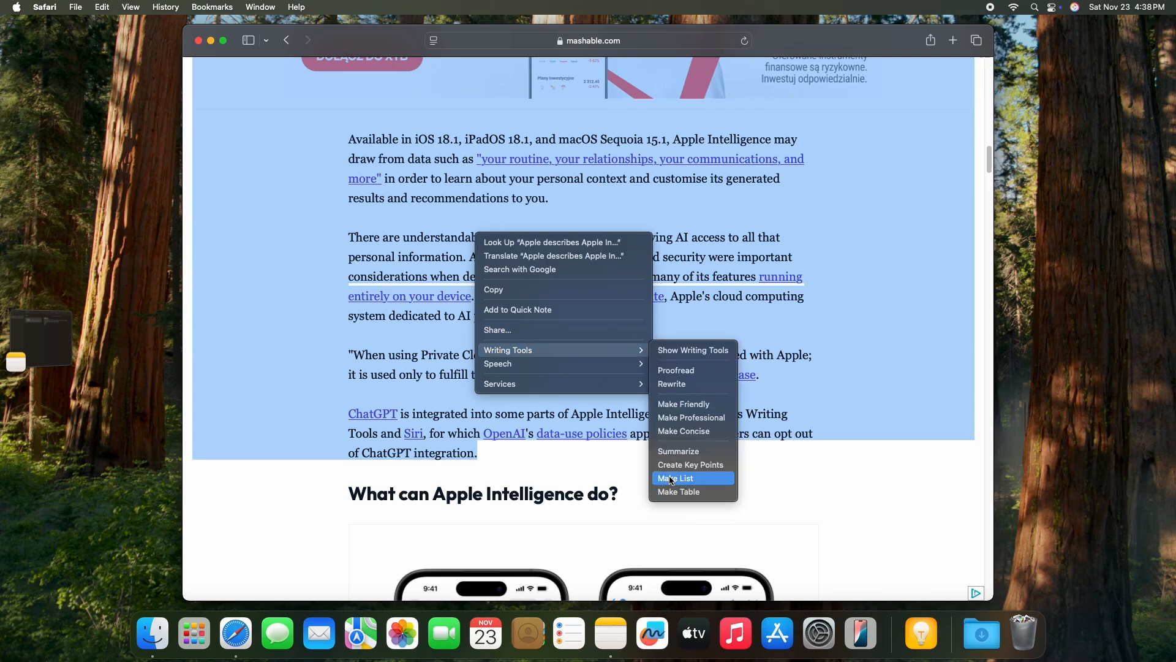
pyautogui.click(675, 477)
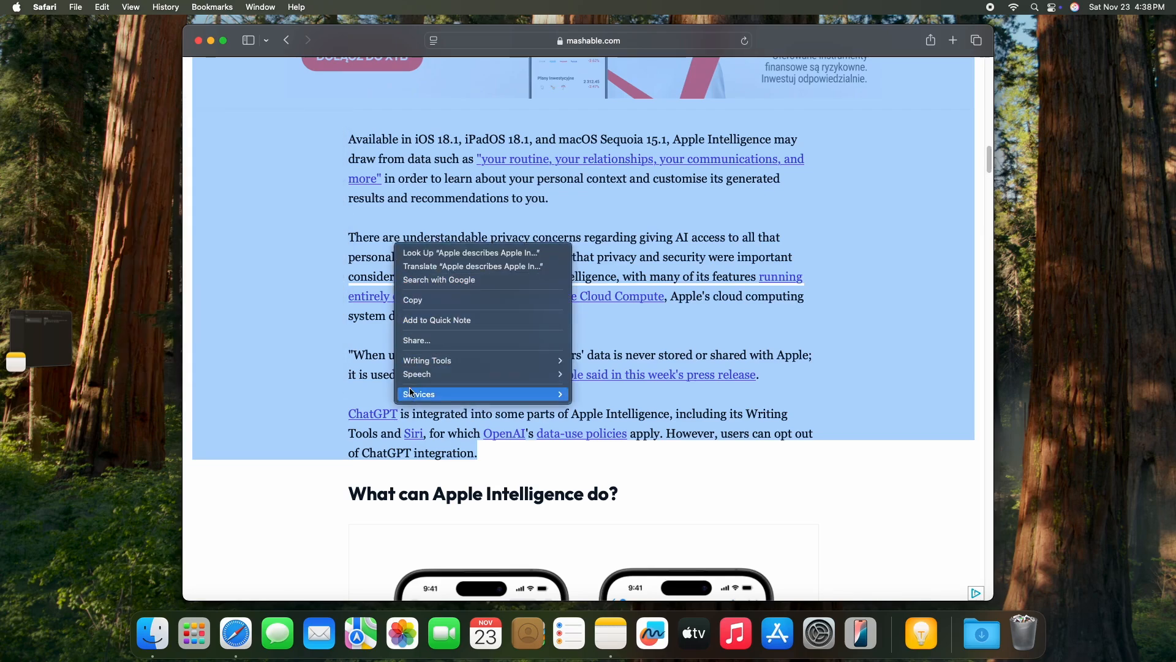
pyautogui.moveTo(427, 360)
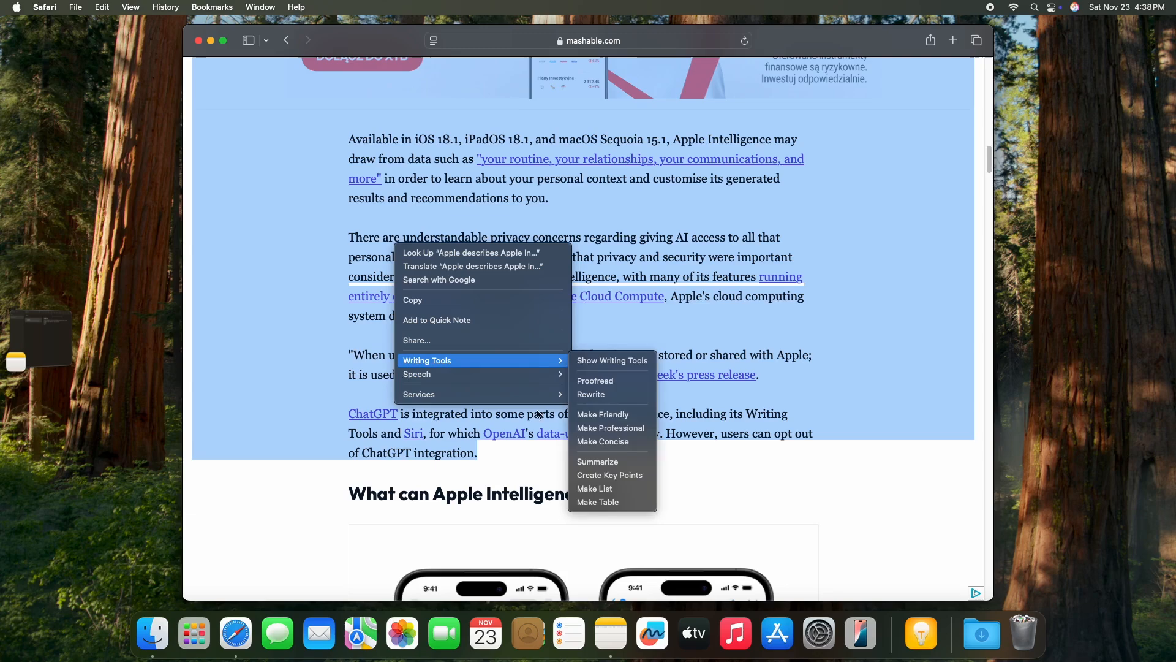
# Make a table of features, descriptions, availability and privacy from the passage and review it
pyautogui.click(598, 502)
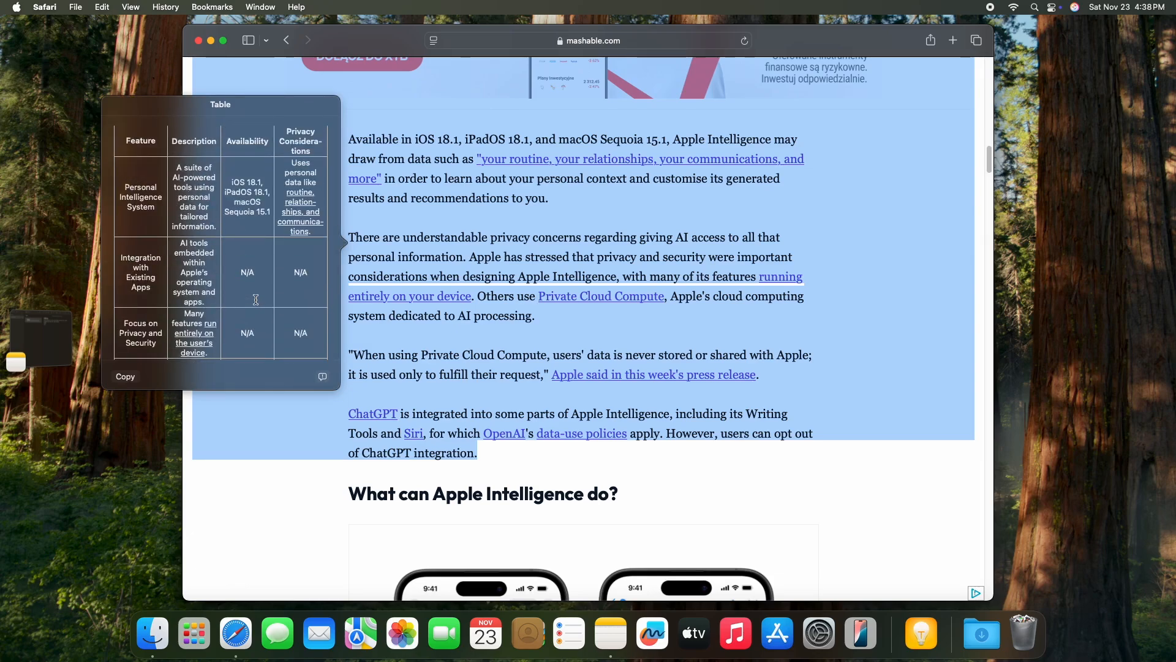
pyautogui.moveTo(264, 144)
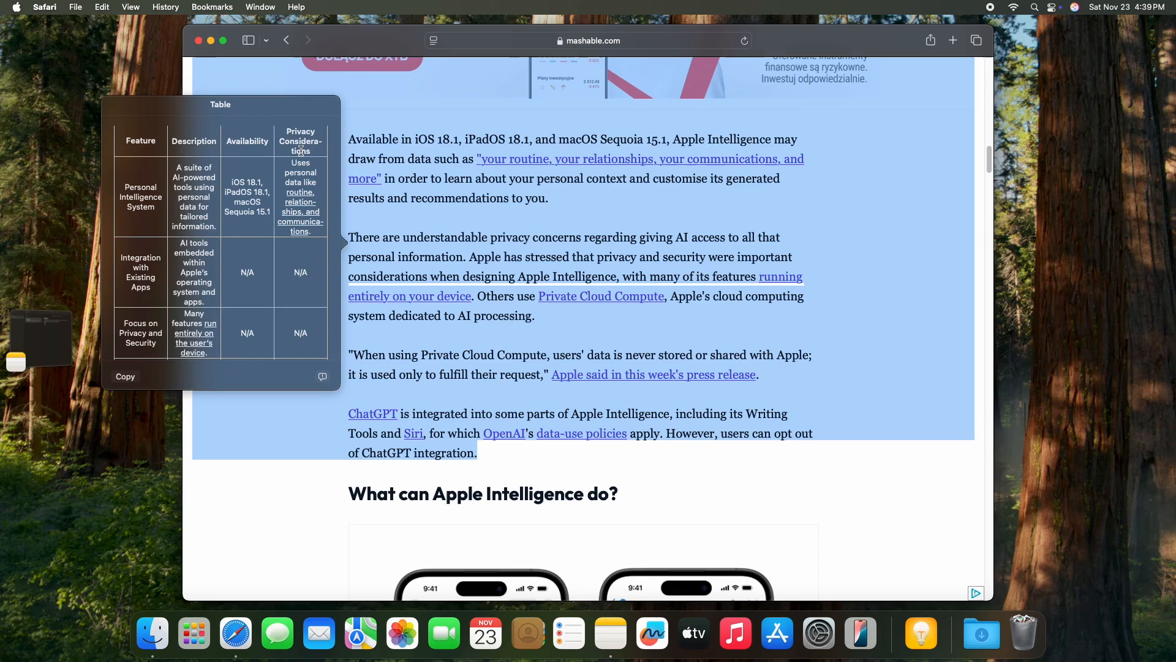
pyautogui.moveTo(285, 265)
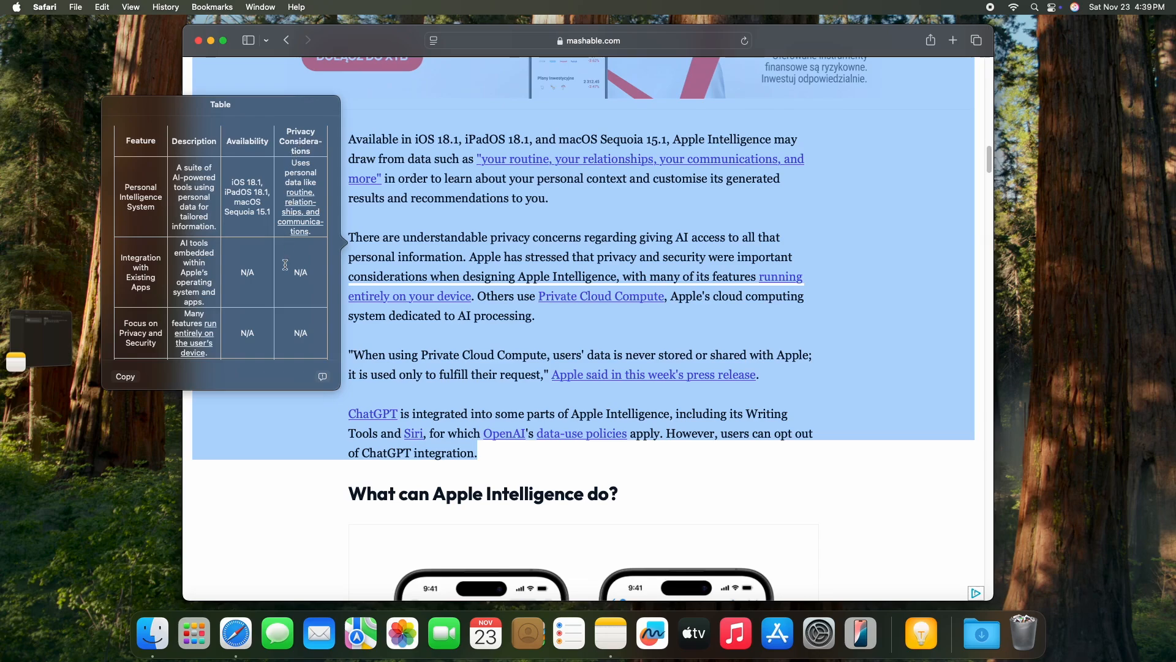
pyautogui.scroll(-3)
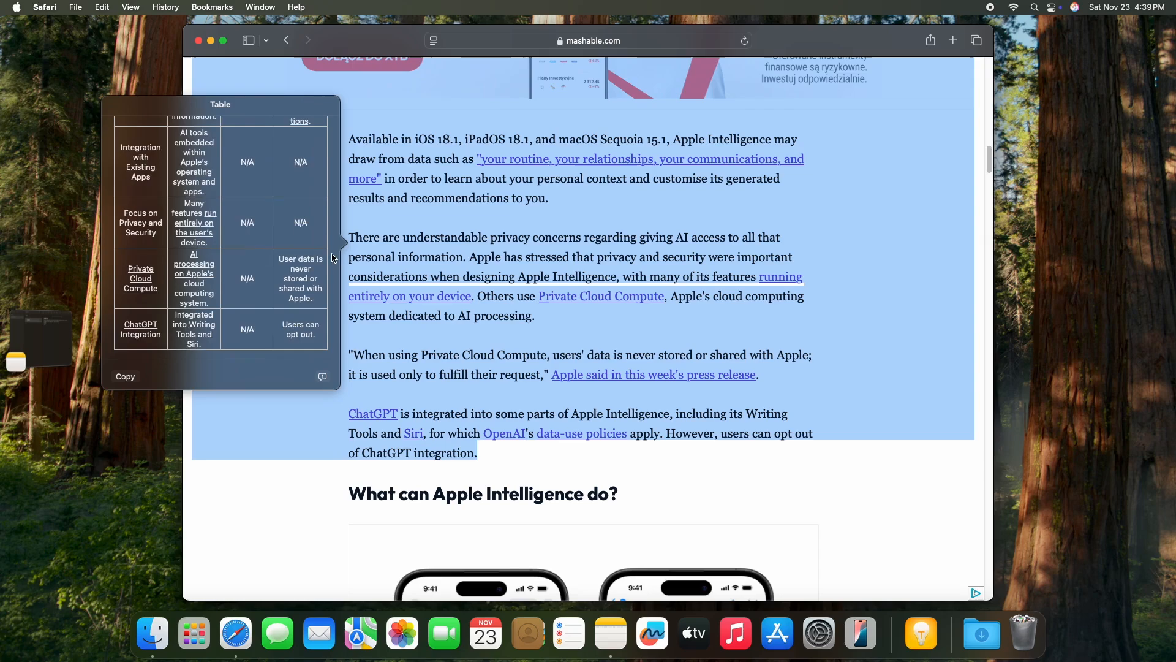
pyautogui.moveTo(409, 249)
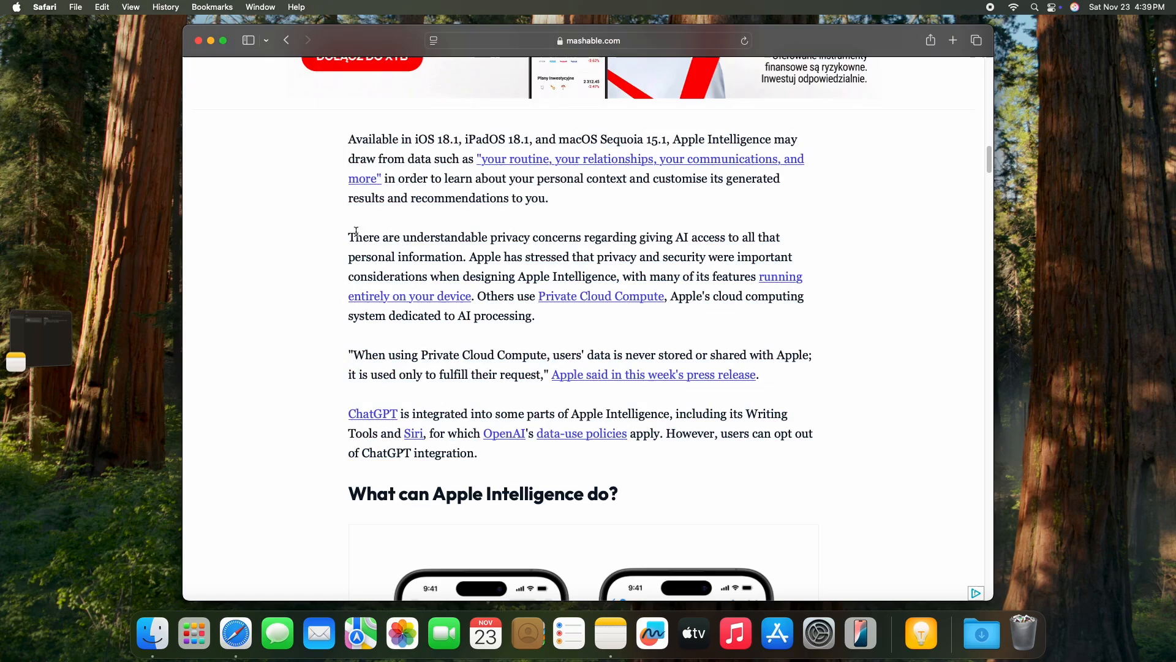
# Select the privacy concerns paragraph and build a two-column features/descriptions table from it
pyautogui.moveTo(348, 237); pyautogui.dragTo(535, 316)
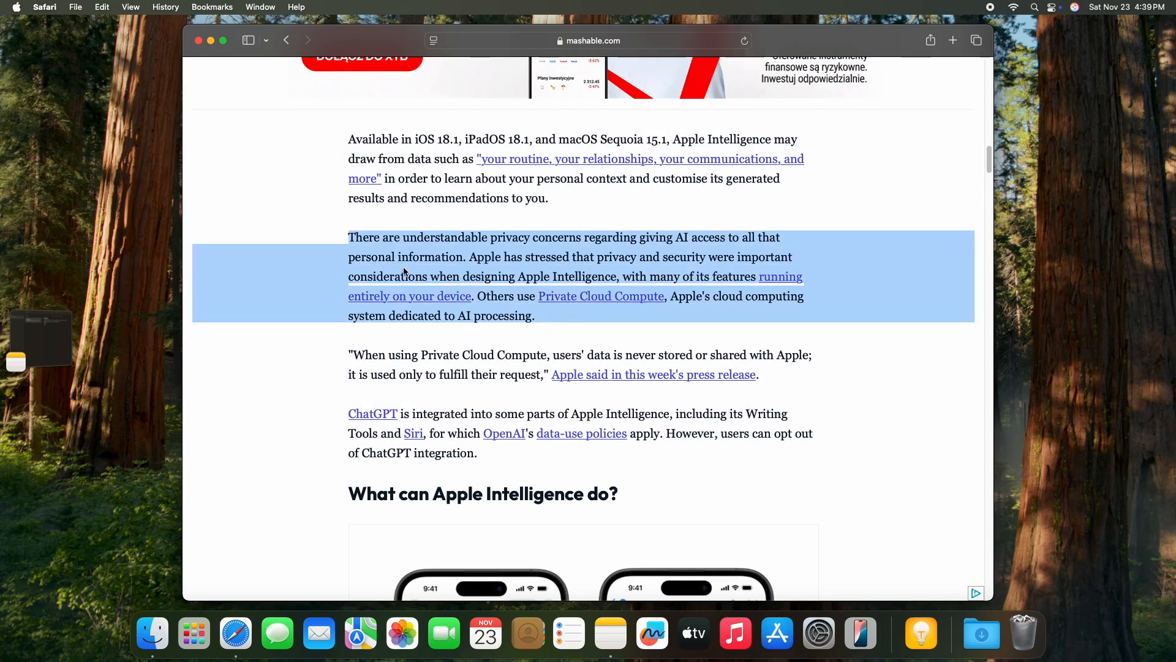
pyautogui.moveTo(494, 272)
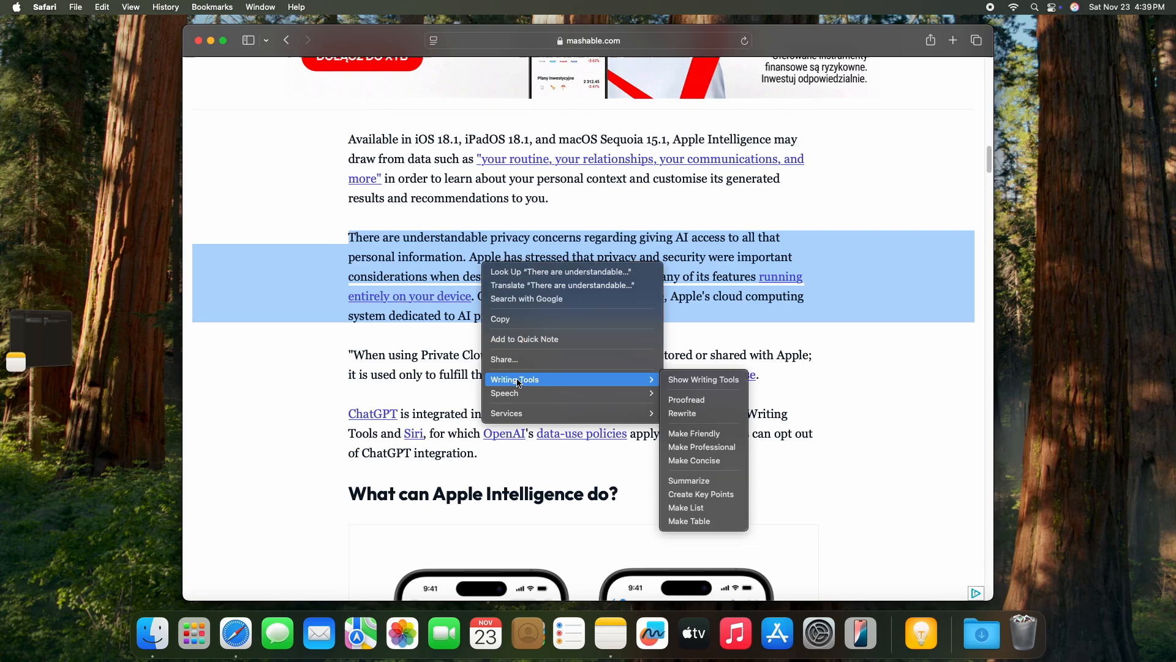
pyautogui.click(704, 379)
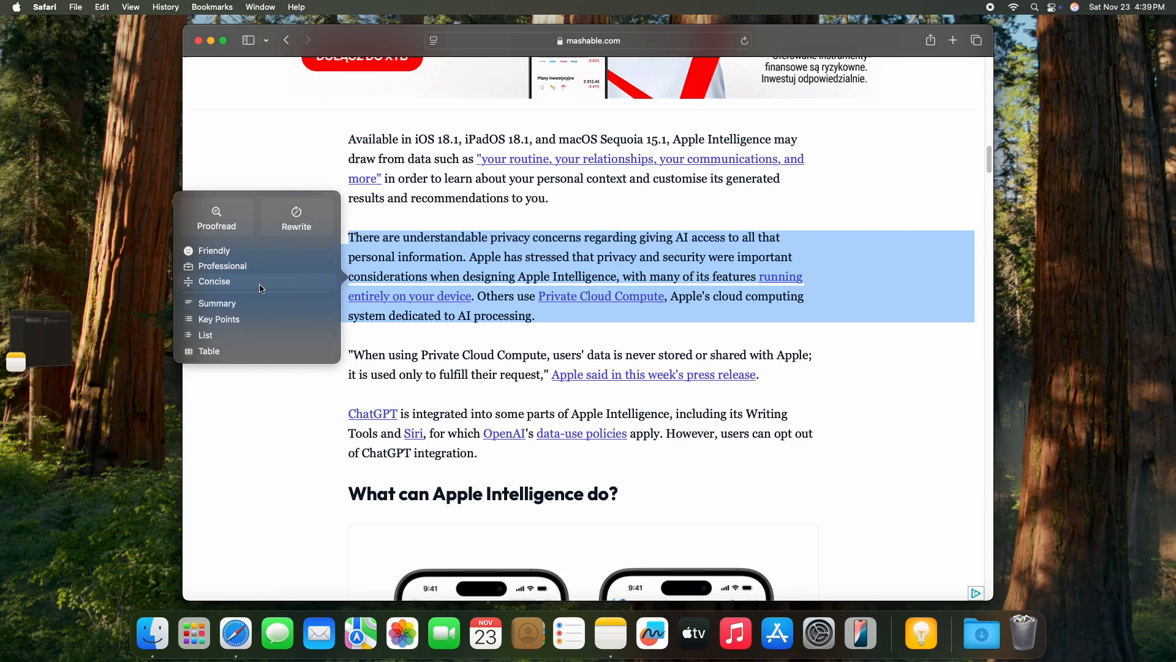
pyautogui.moveTo(210, 359)
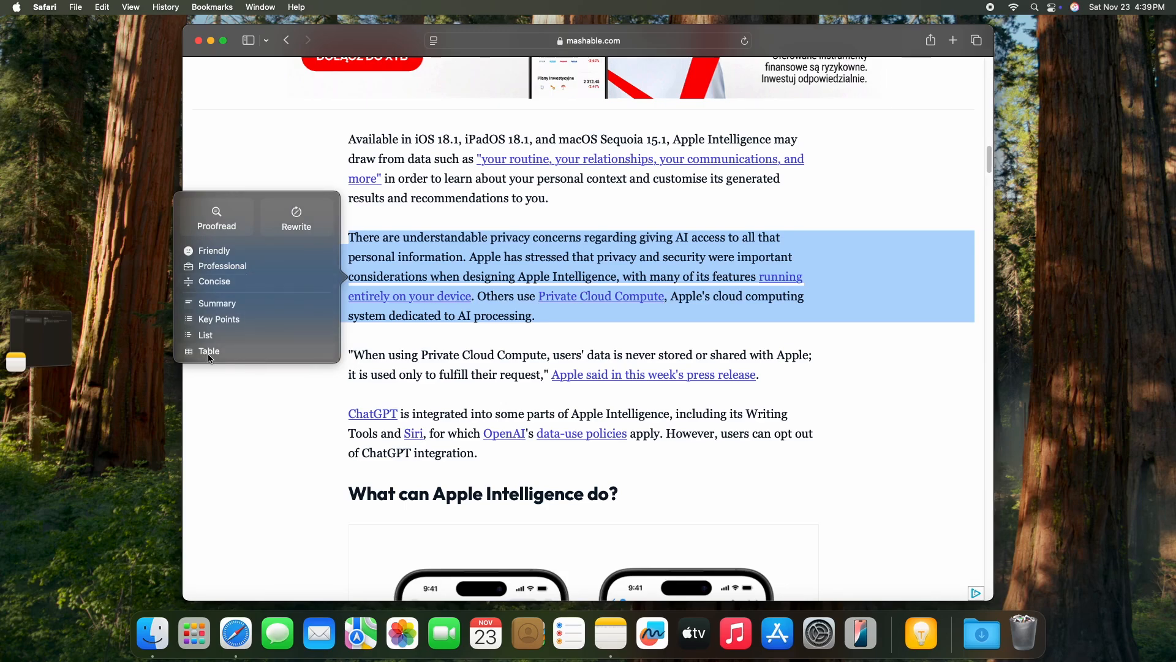
pyautogui.click(208, 352)
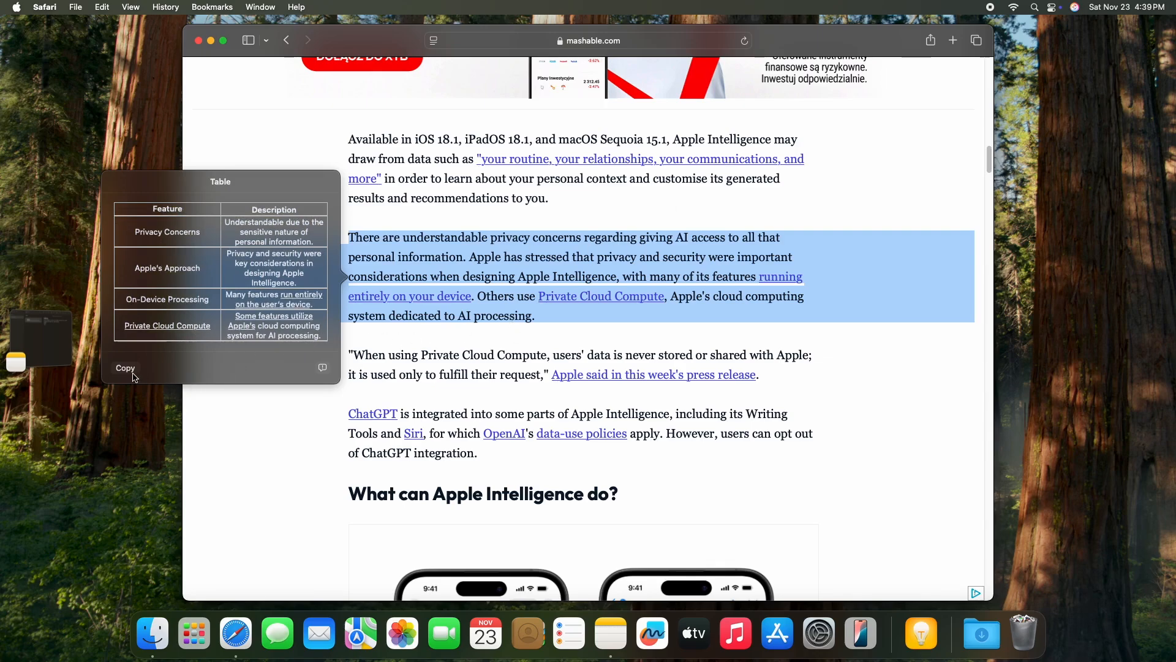
# Scroll down the article to its closing waitlist paragraph
pyautogui.scroll(-3)
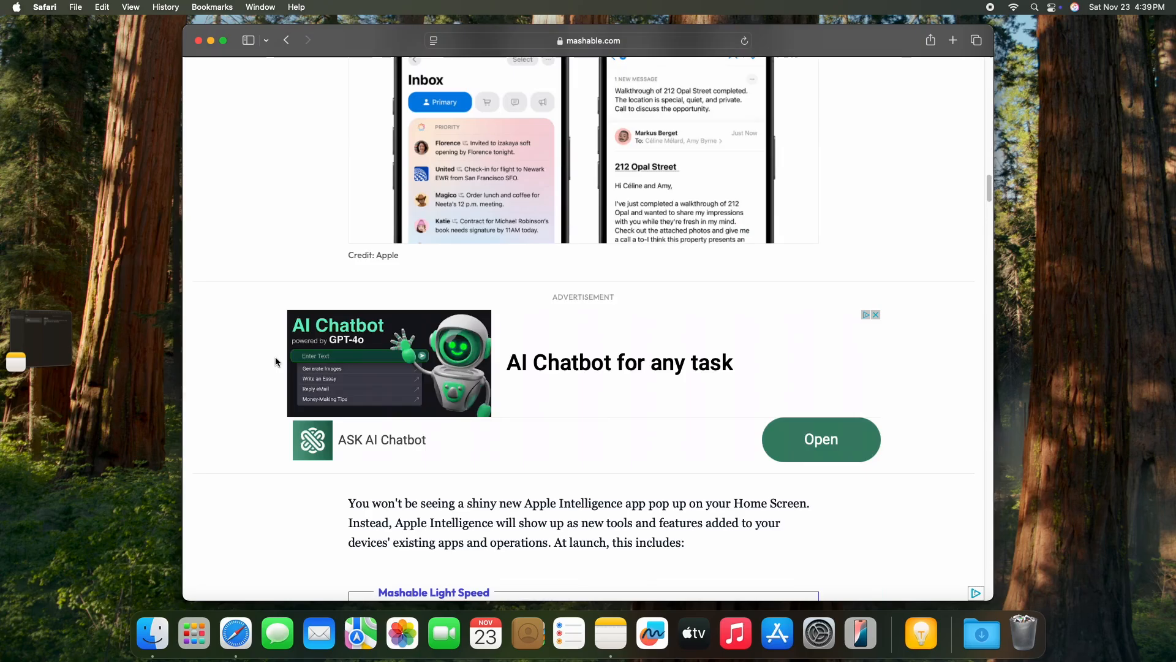
pyautogui.scroll(-3)
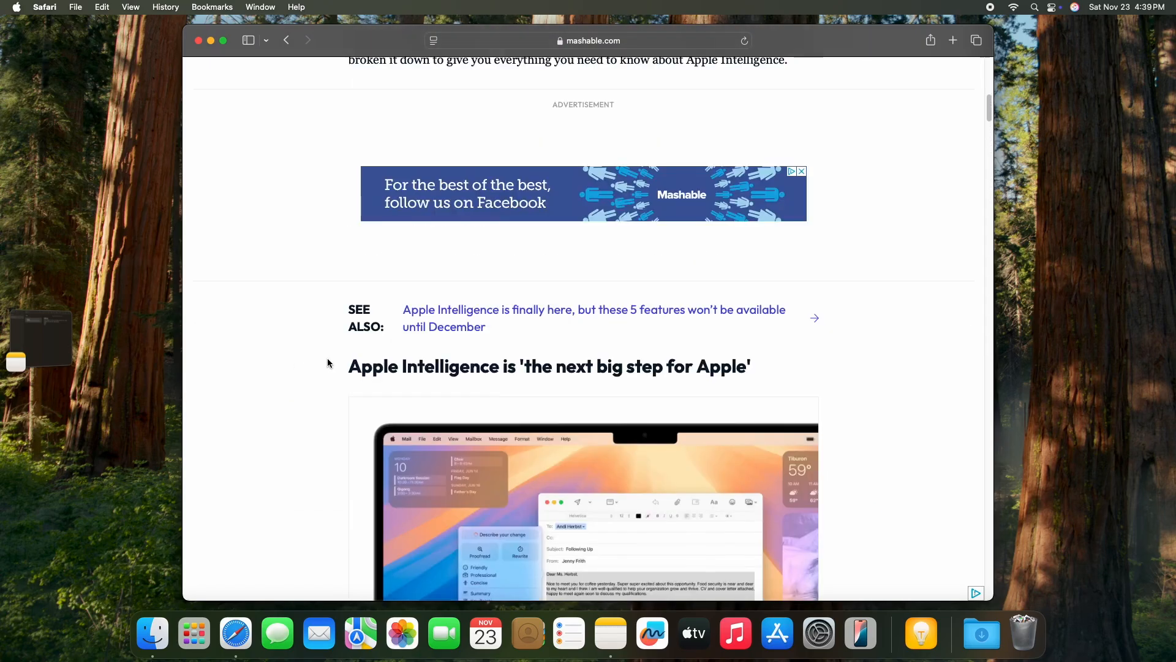
pyautogui.scroll(-3)
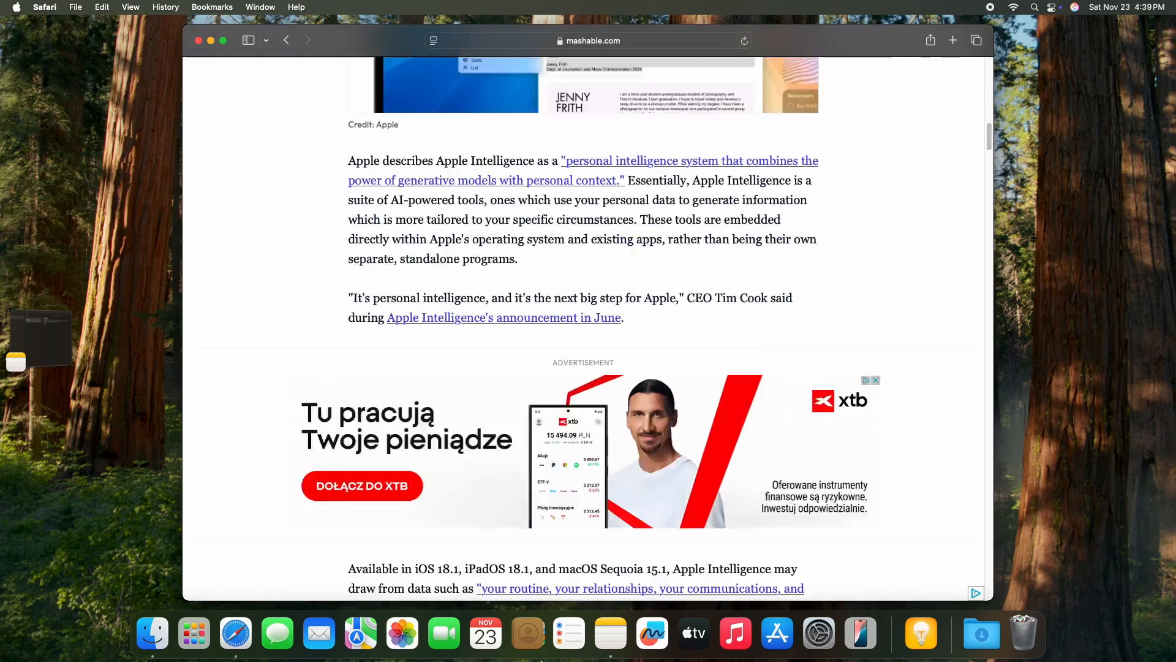
pyautogui.scroll(-3)
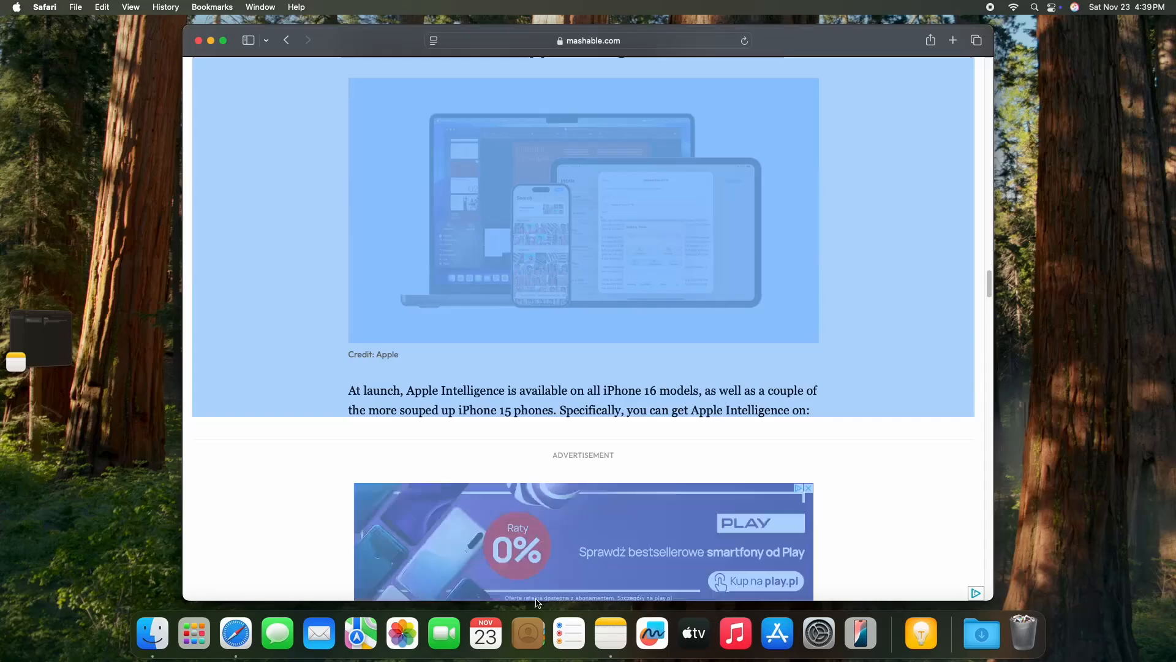
pyautogui.scroll(-3)
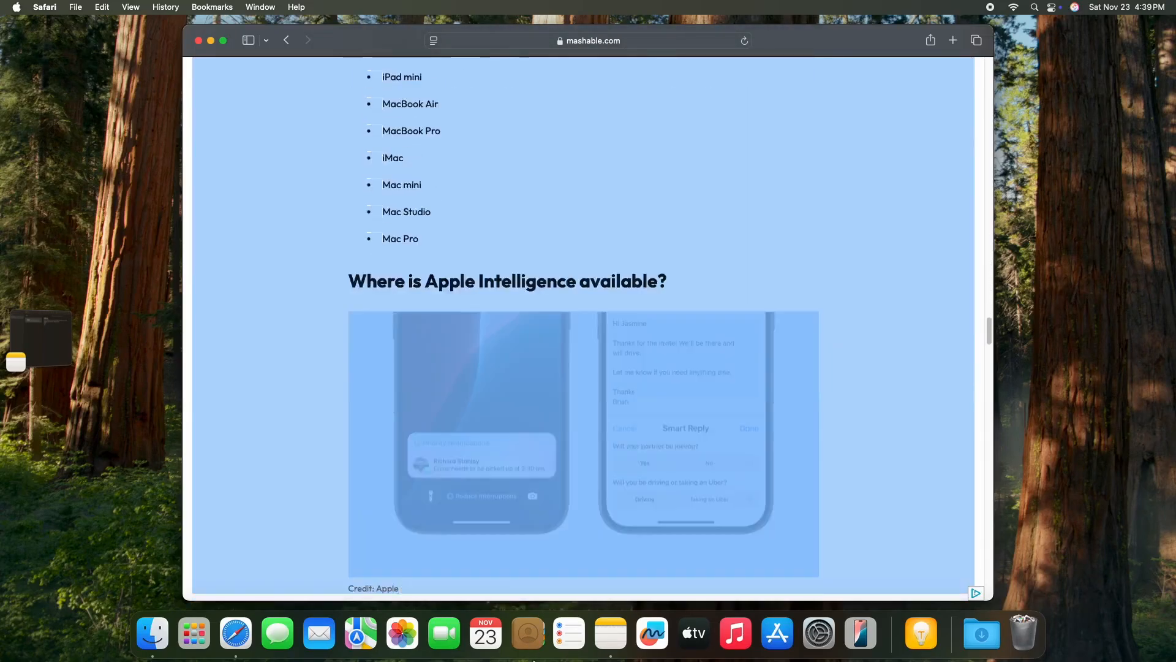
pyautogui.scroll(-3)
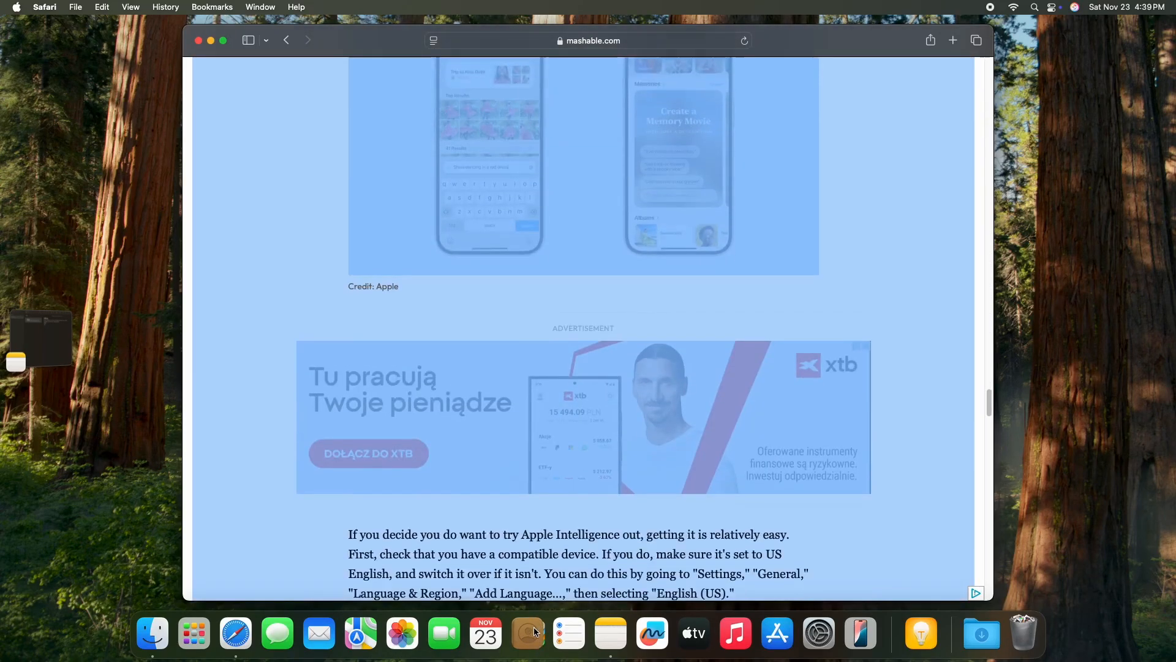
pyautogui.scroll(-3)
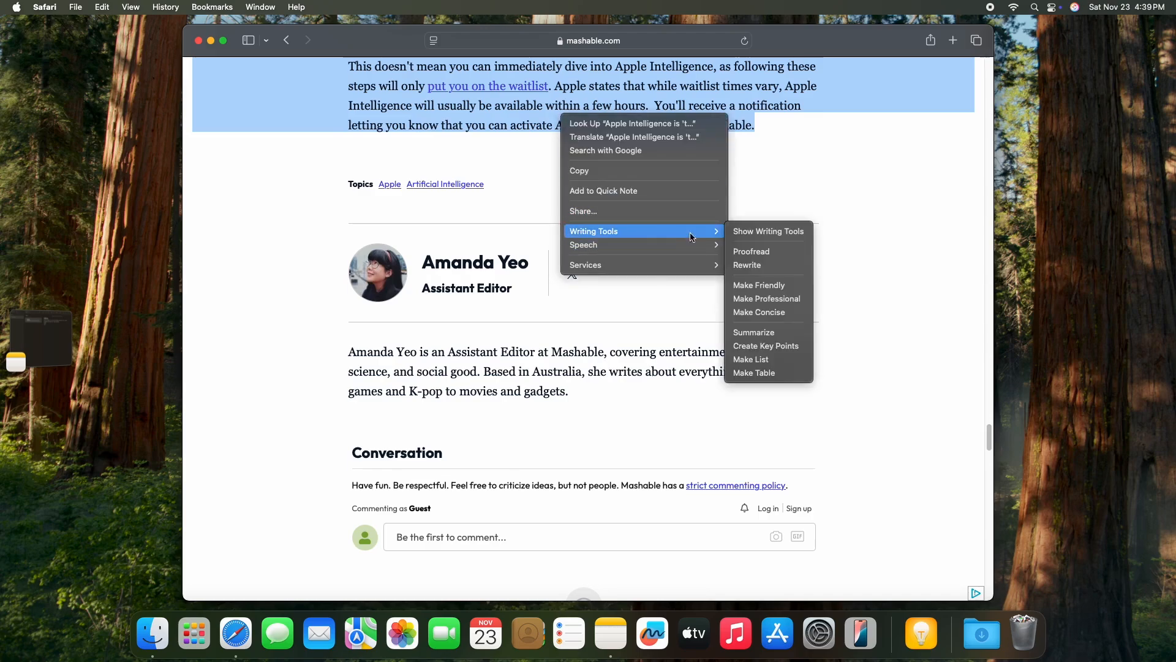
# Try Rewrite on the waitlist closing paragraph, then generate its Key Points via Writing Tools
pyautogui.click(753, 332)
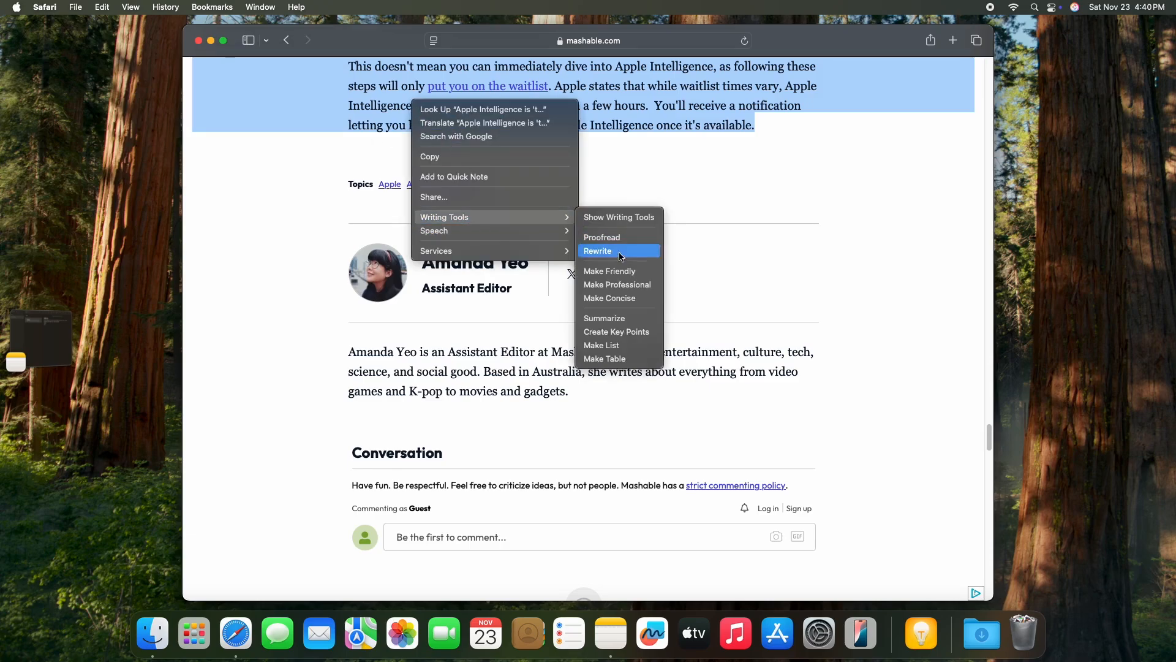
pyautogui.click(597, 250)
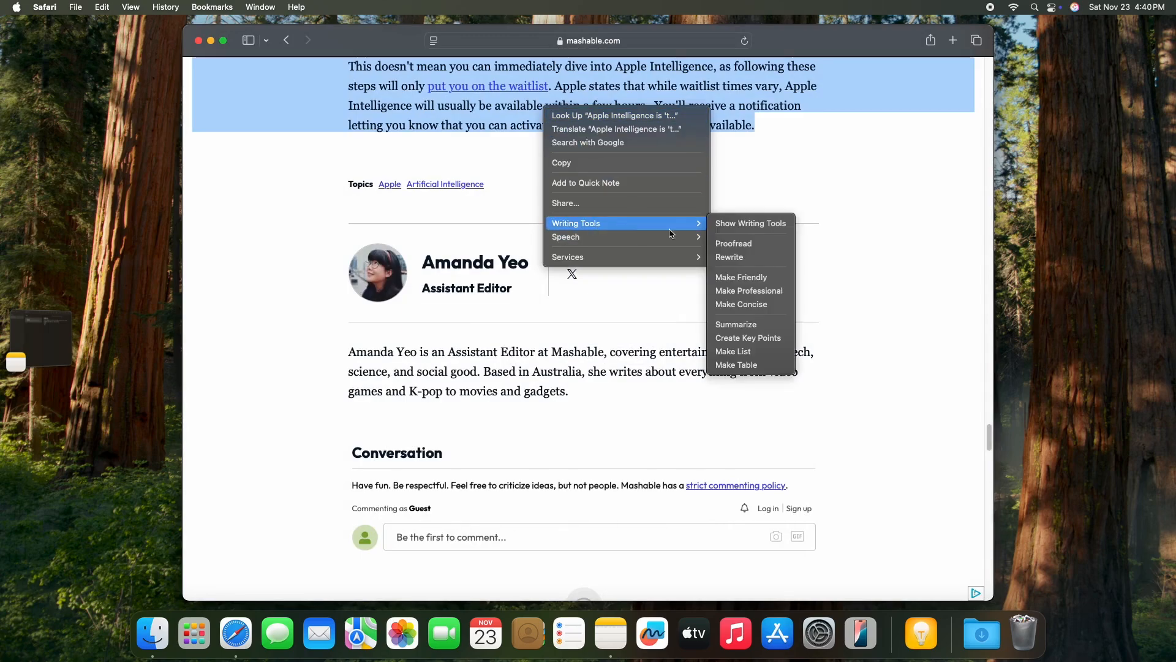
pyautogui.click(747, 338)
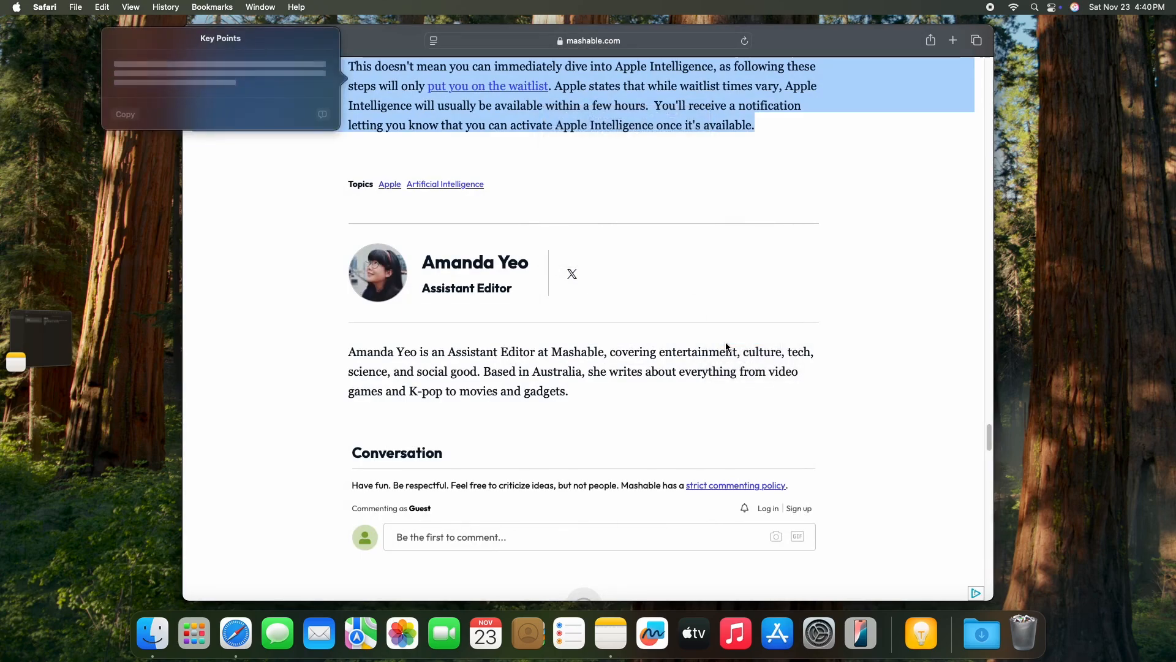